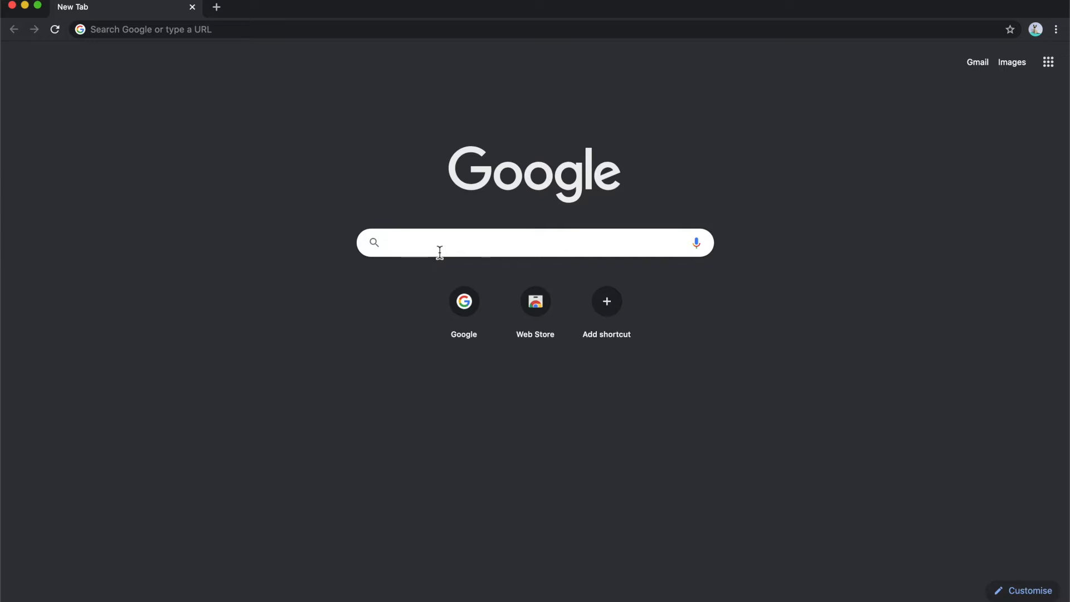
Search Google for 'black arch' and go to the BlackArch Linux site from the results.
click(440, 243)
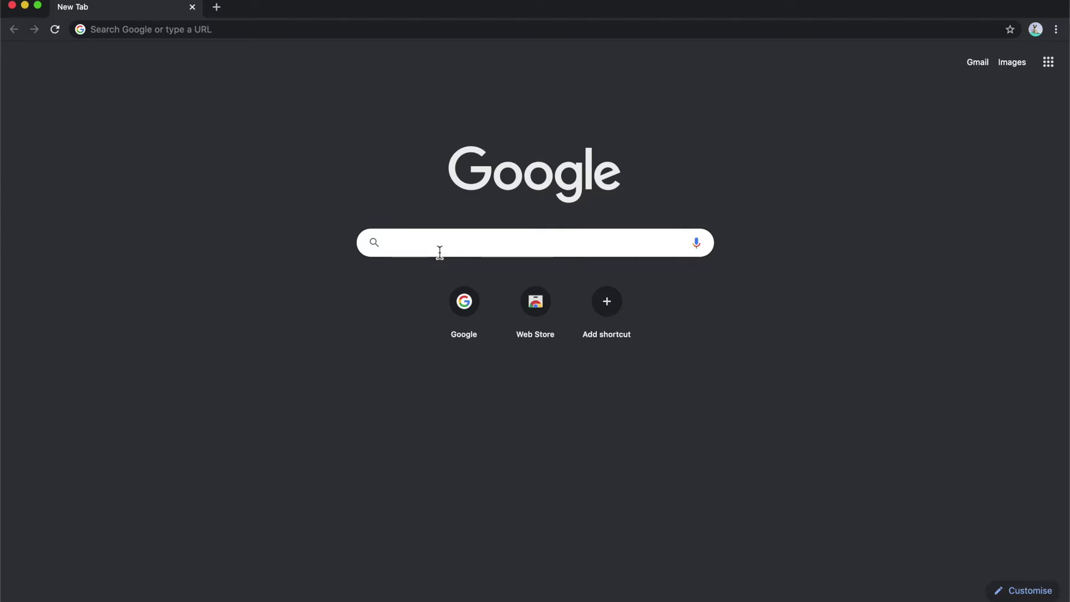
click(439, 243)
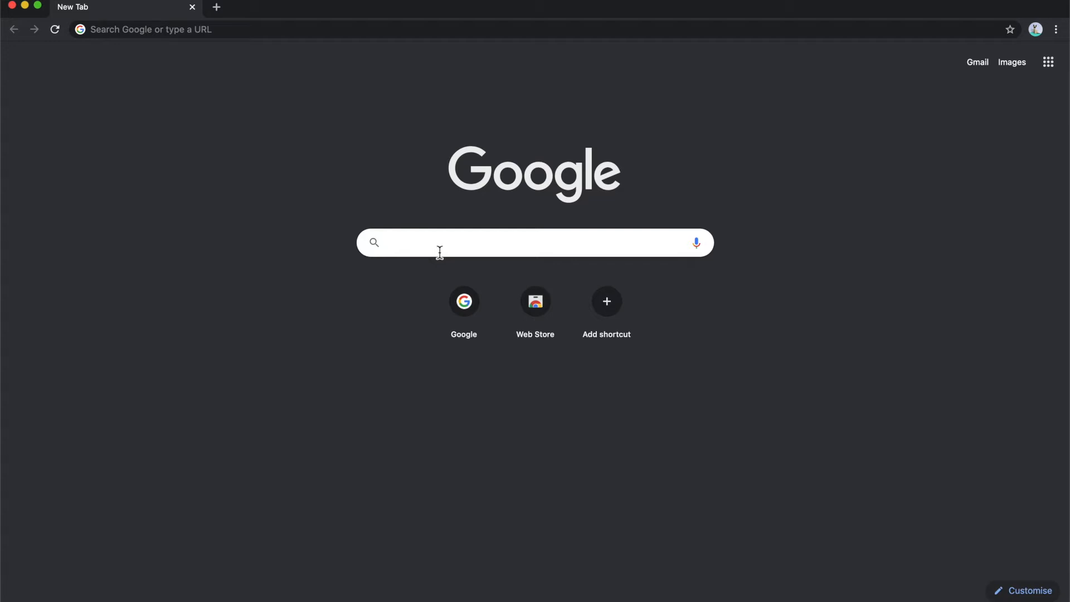
click(439, 243)
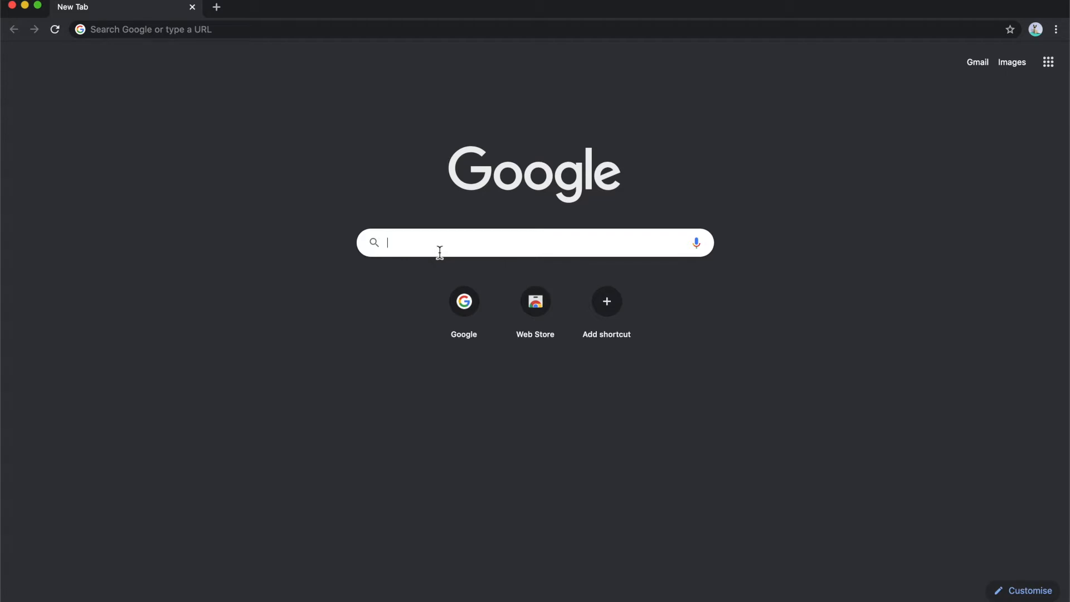
text(ba)
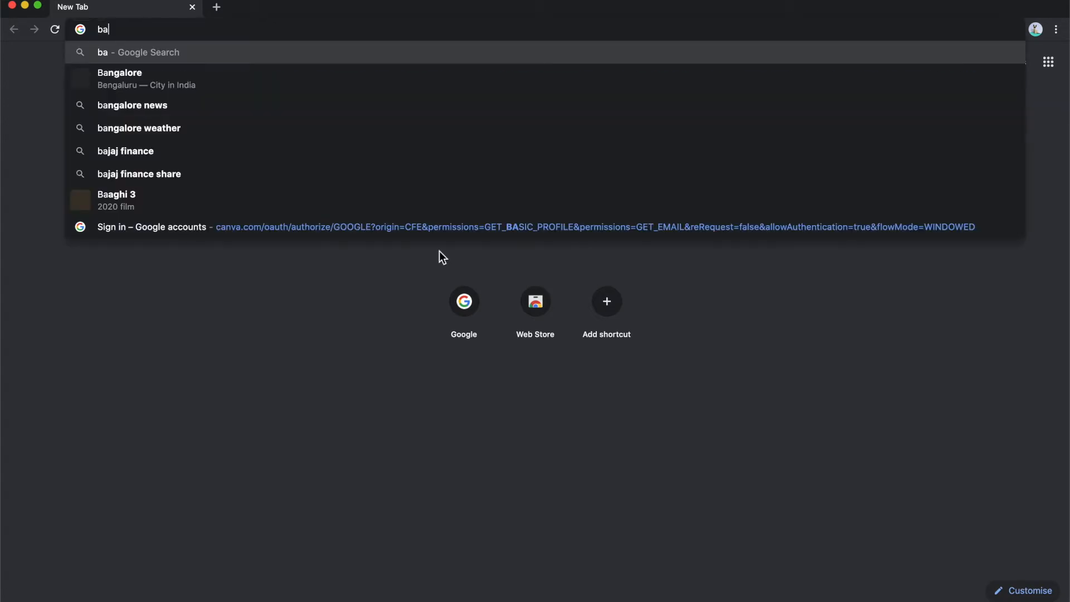
key(Backspace)
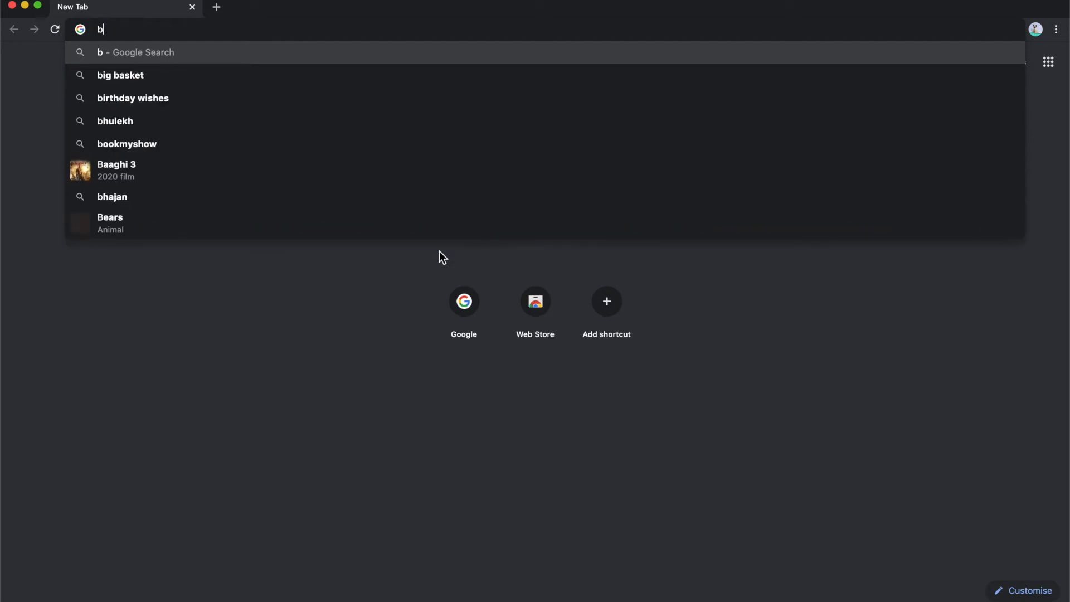
text(black arch)
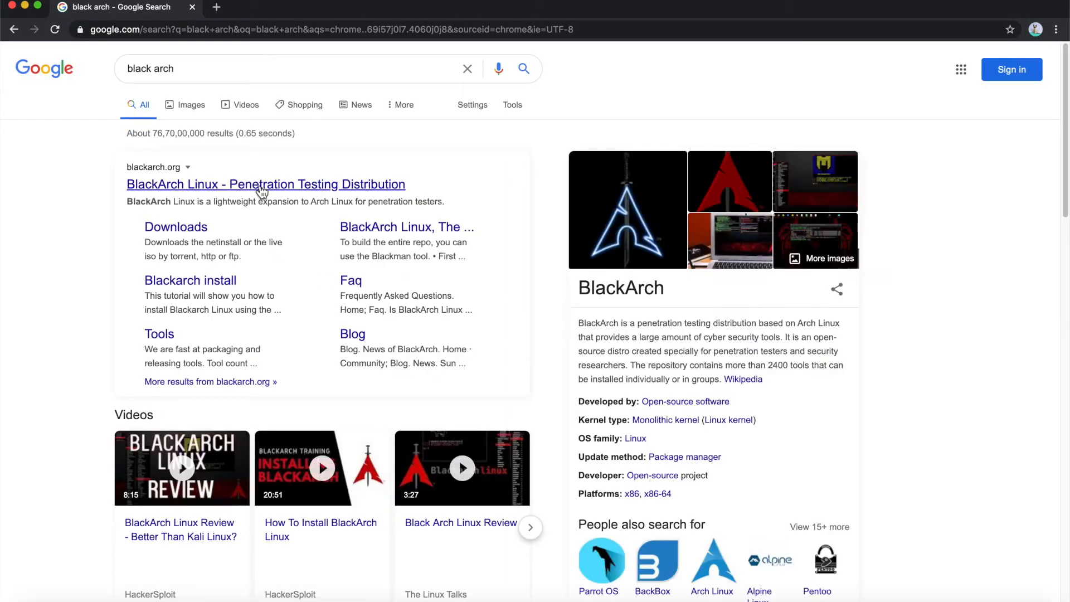
click(265, 185)
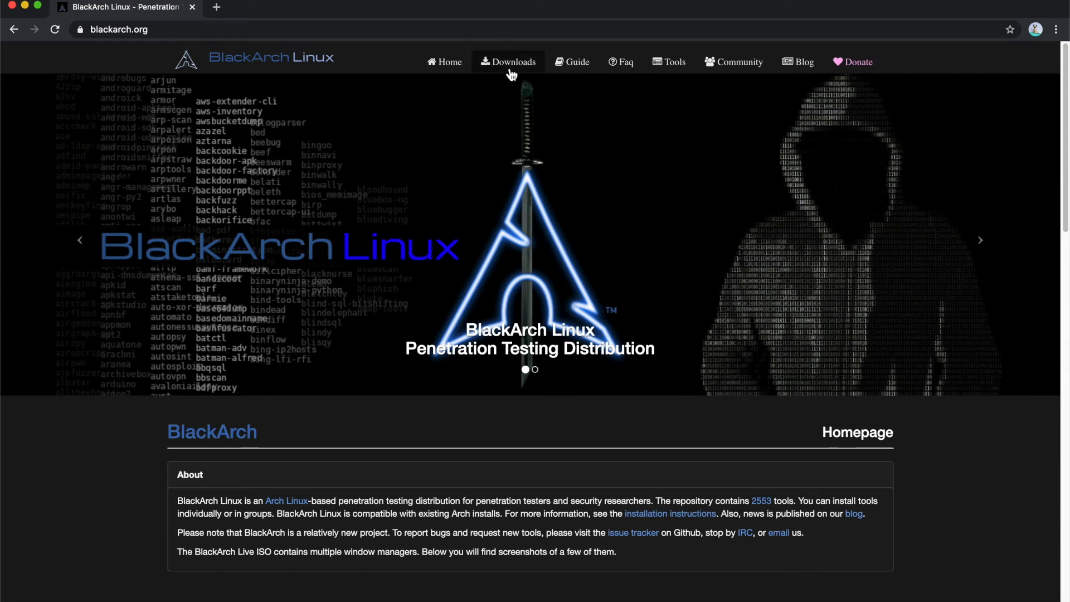
Go to the Downloads page and scroll to the Live ISOs table.
click(514, 62)
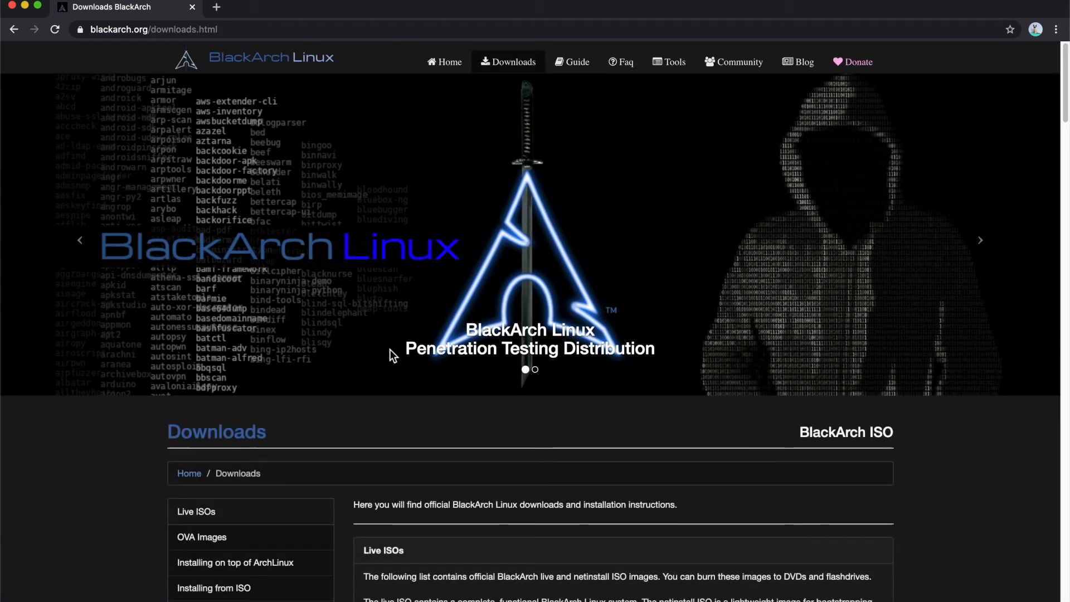
scroll(down, 3)
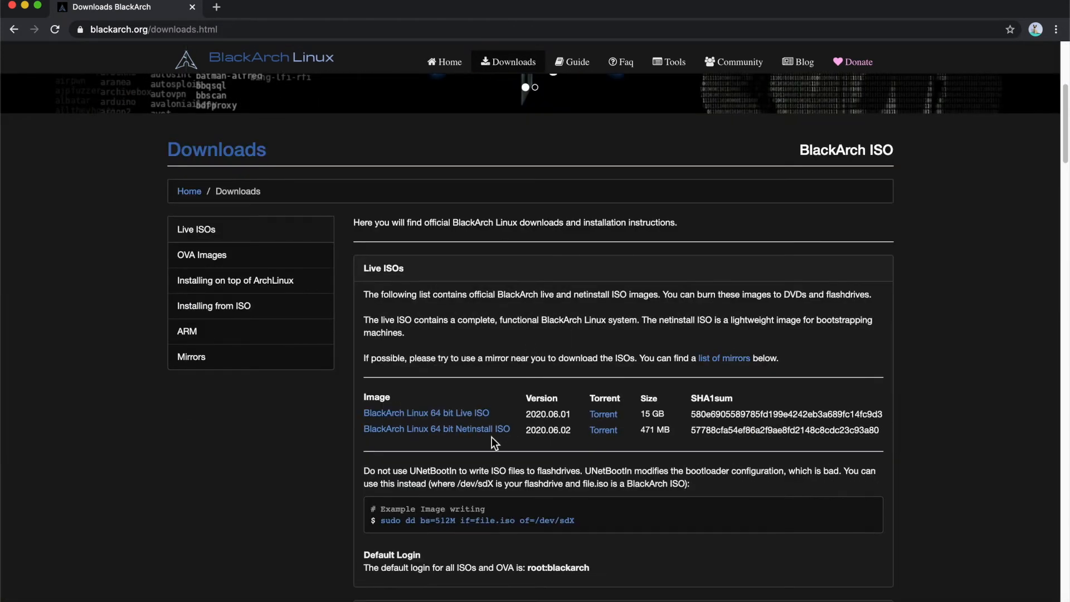
mouse_move(465, 423)
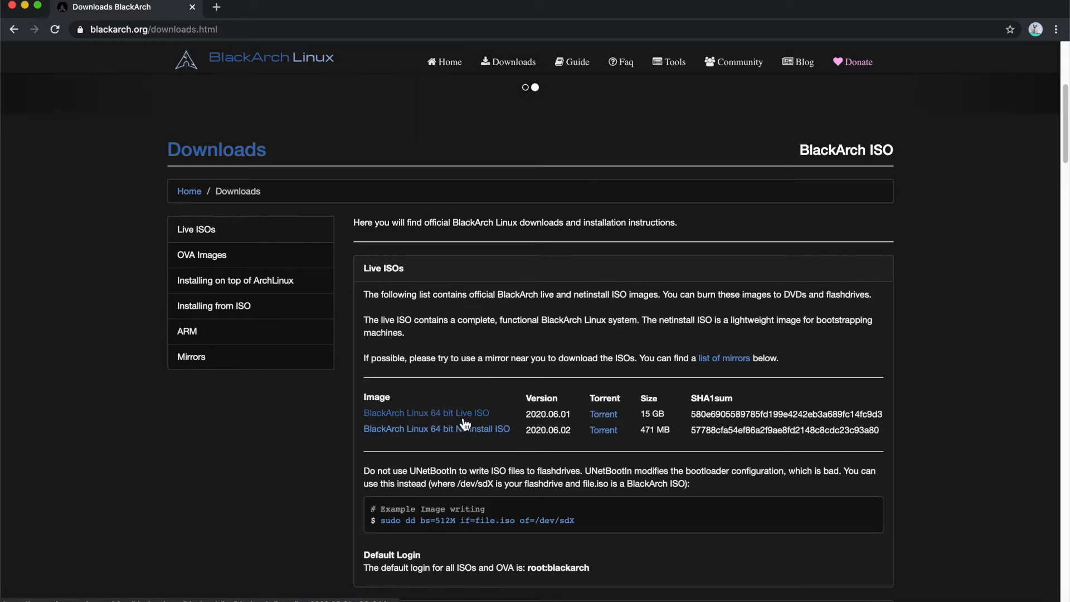
Start downloading the BlackArch Linux 64 bit Live ISO.
click(426, 413)
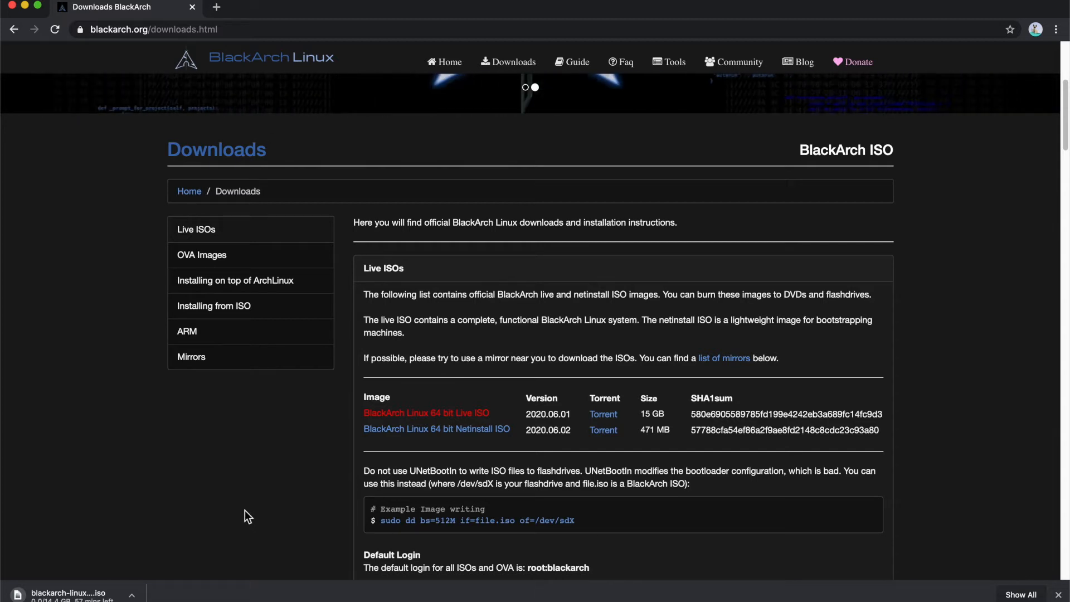
mouse_move(388, 336)
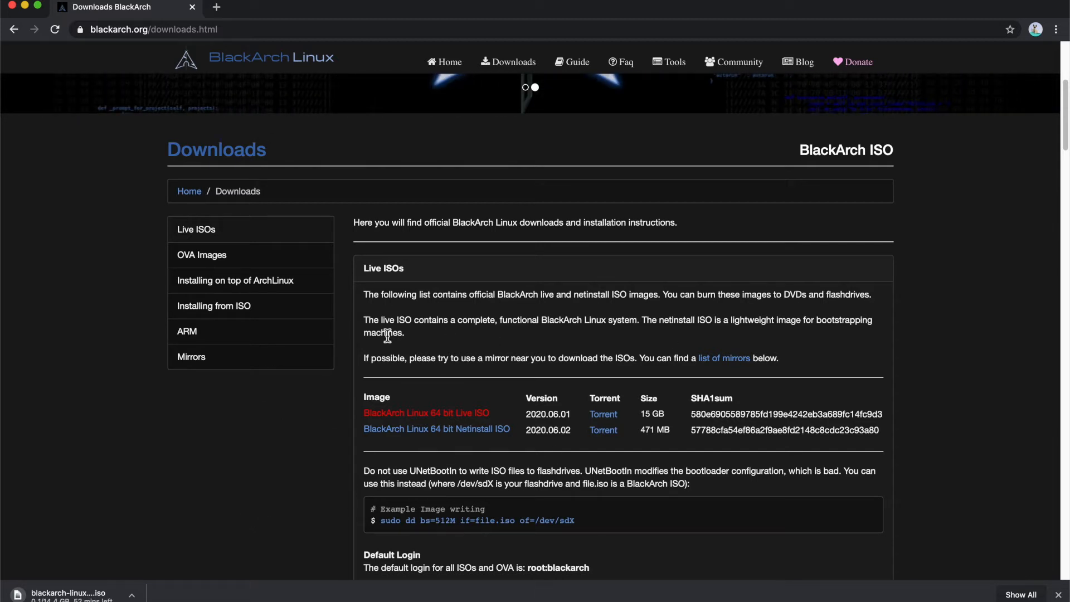
mouse_move(151, 558)
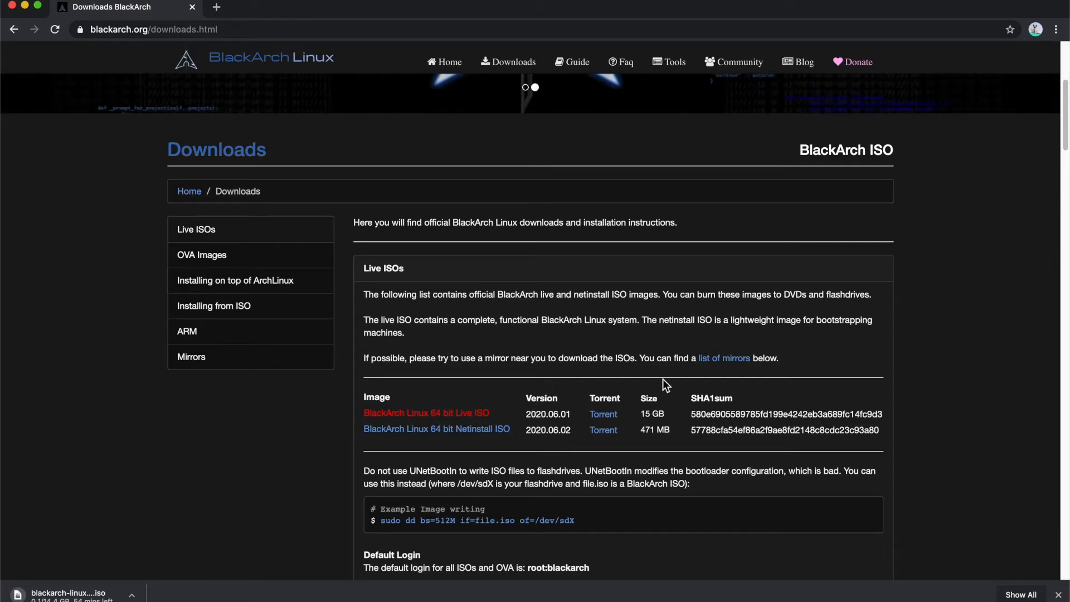
mouse_move(591, 392)
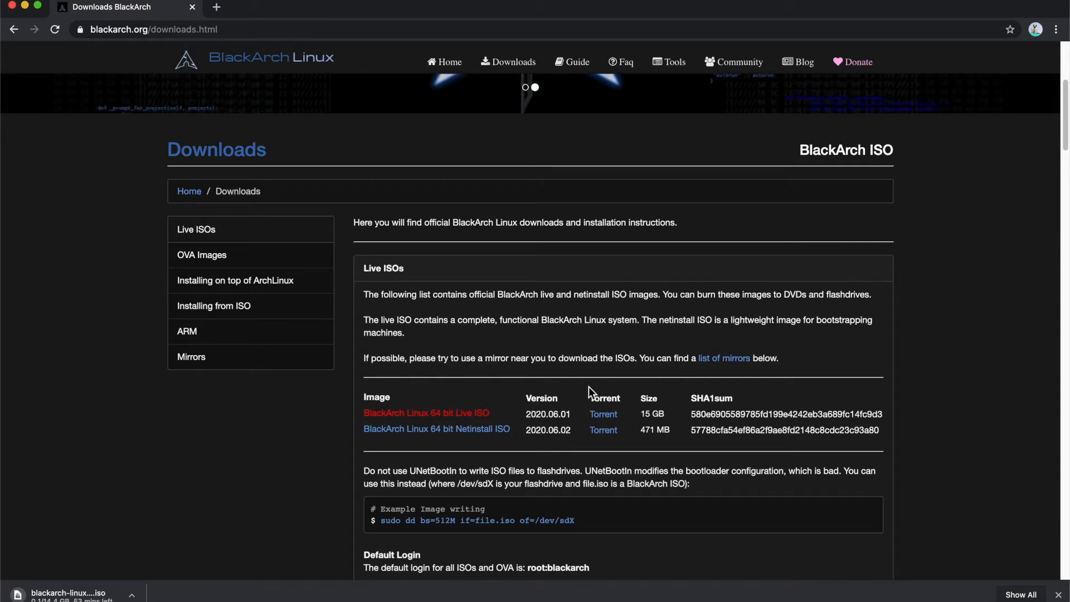
mouse_move(789, 27)
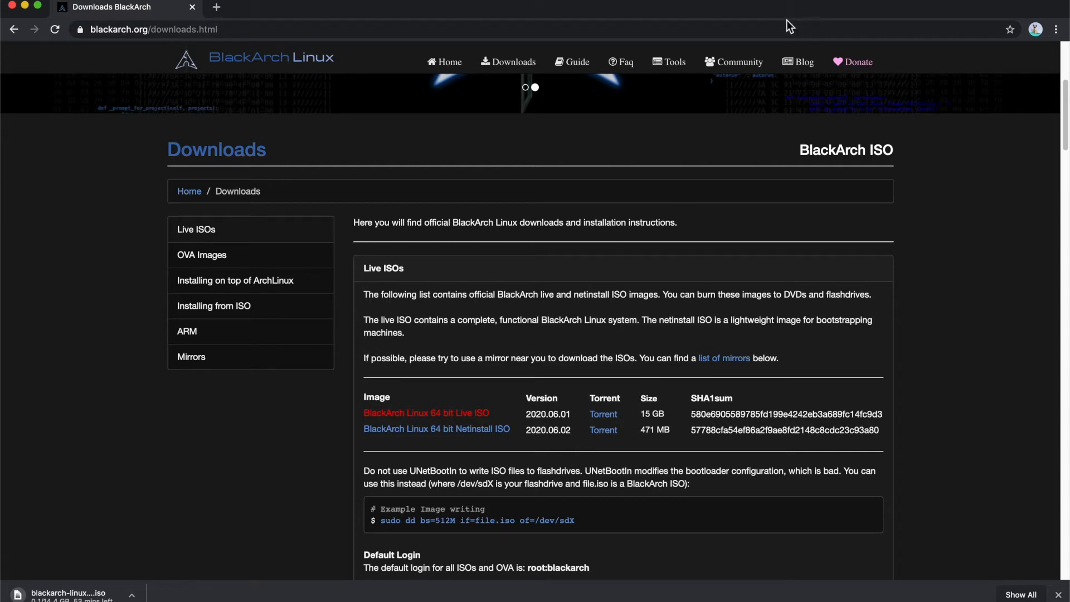
mouse_move(818, 110)
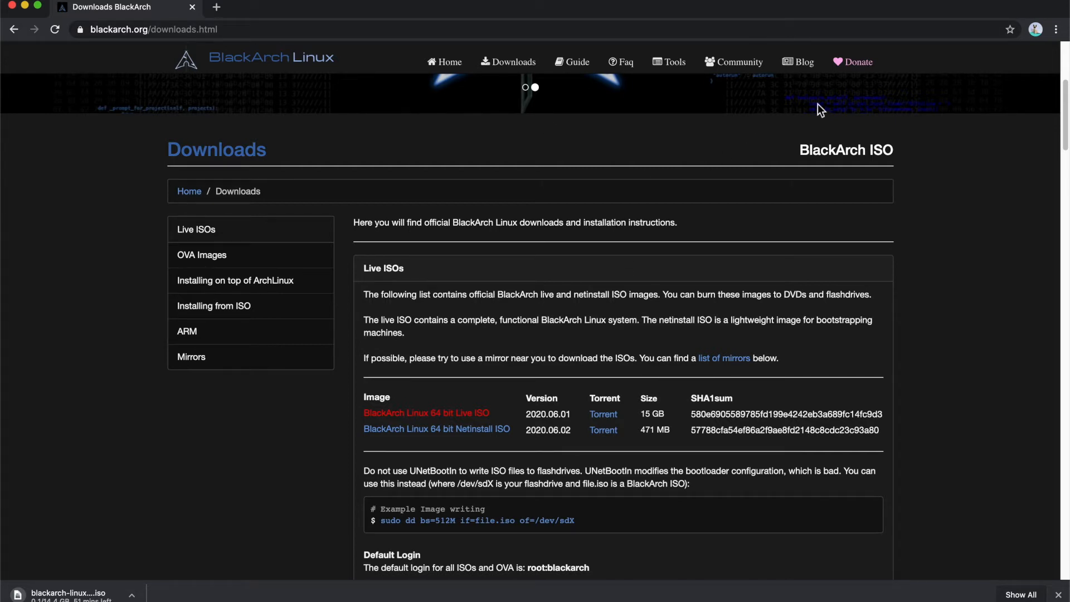
mouse_move(819, 174)
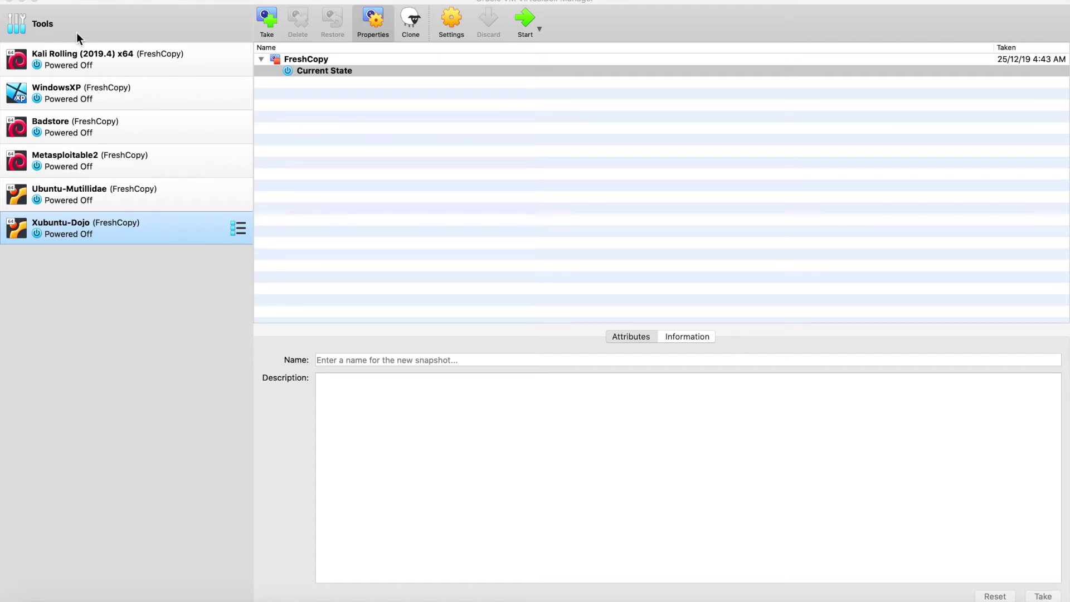
mouse_move(608, 7)
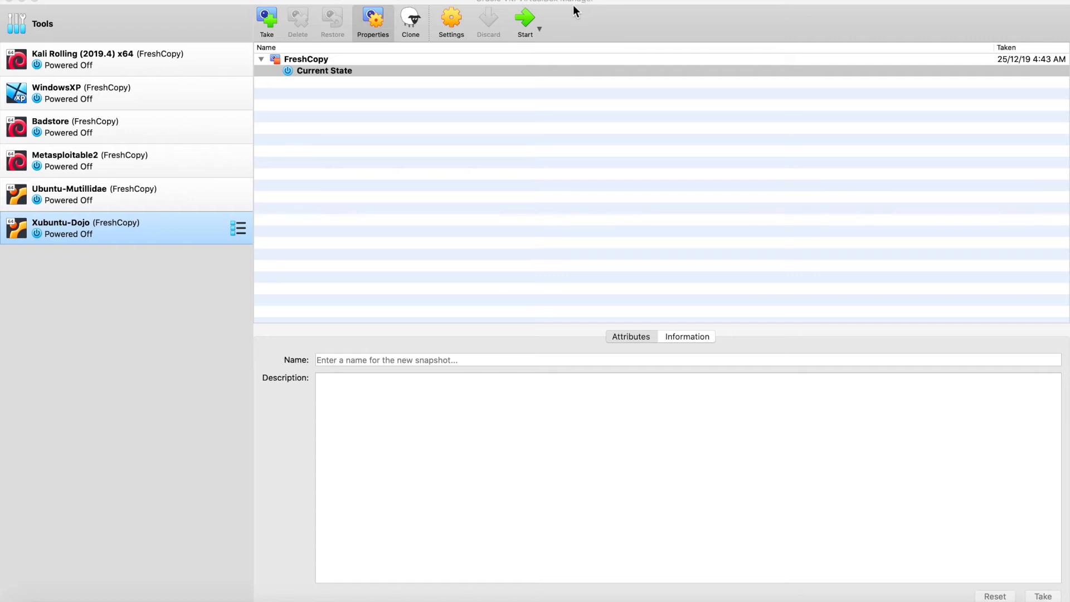
mouse_move(505, 82)
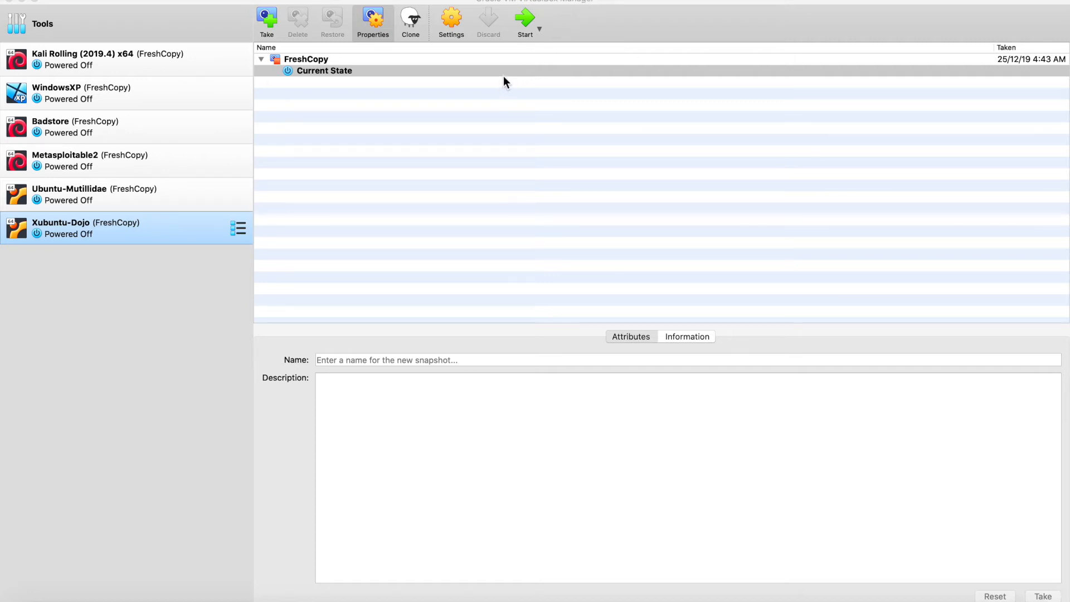
mouse_move(586, 227)
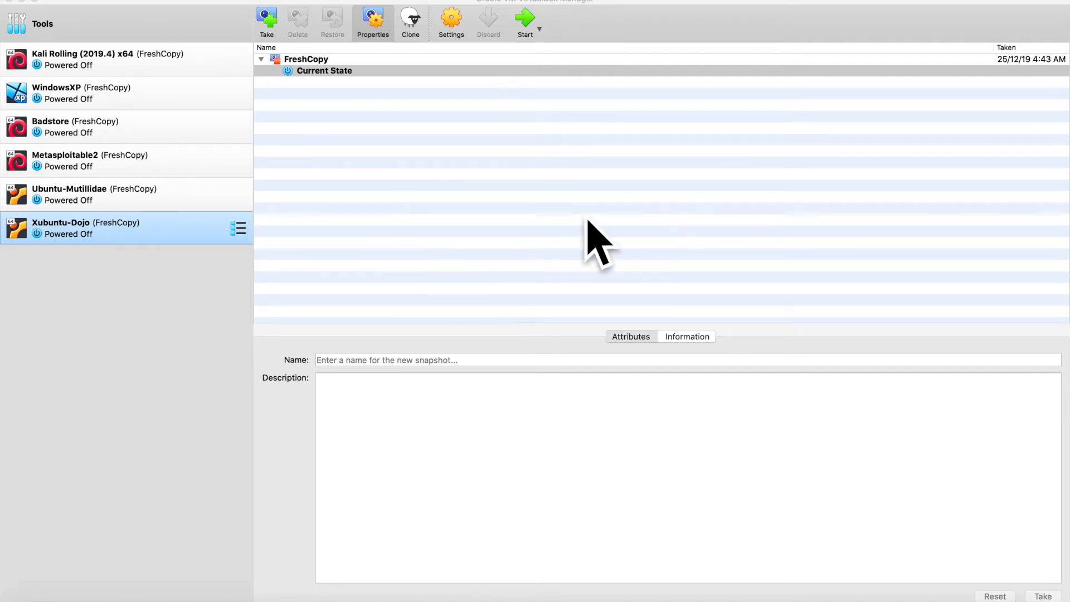
mouse_move(115, 26)
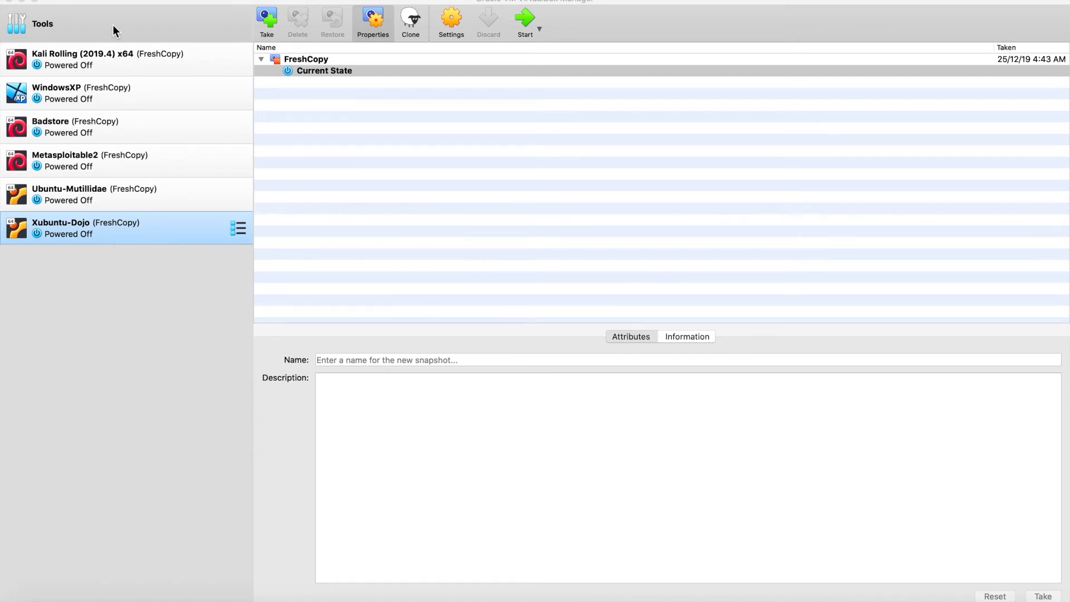
Select Tools in VirtualBox Manager to show the welcome page.
click(40, 25)
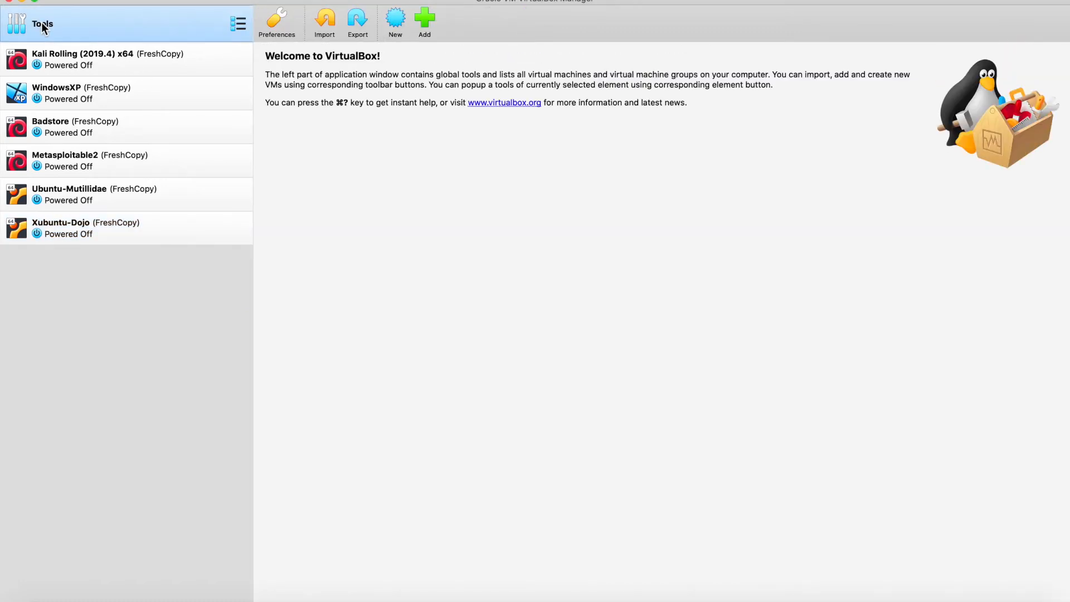
mouse_move(395, 25)
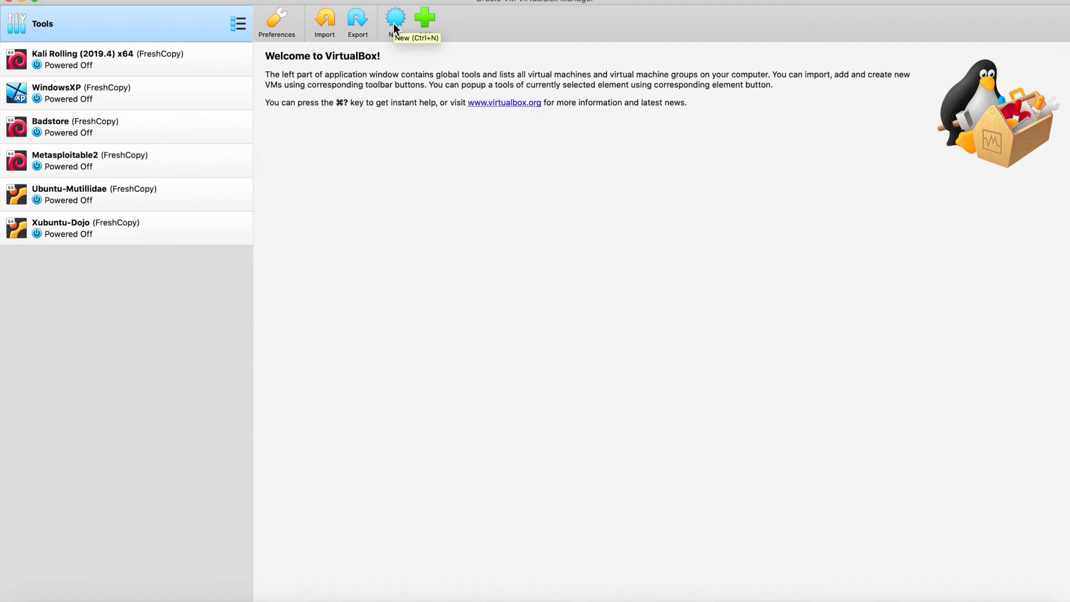
Begin a new machine named BlackArch with type Linux, version Arch Linux (64-bit).
click(395, 20)
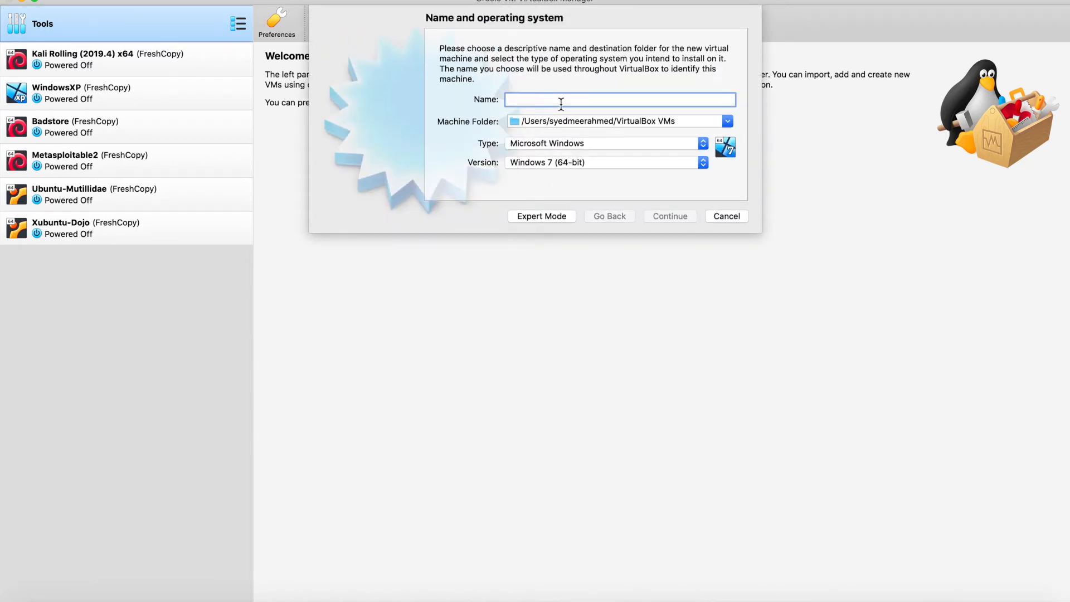
text(BlackArch)
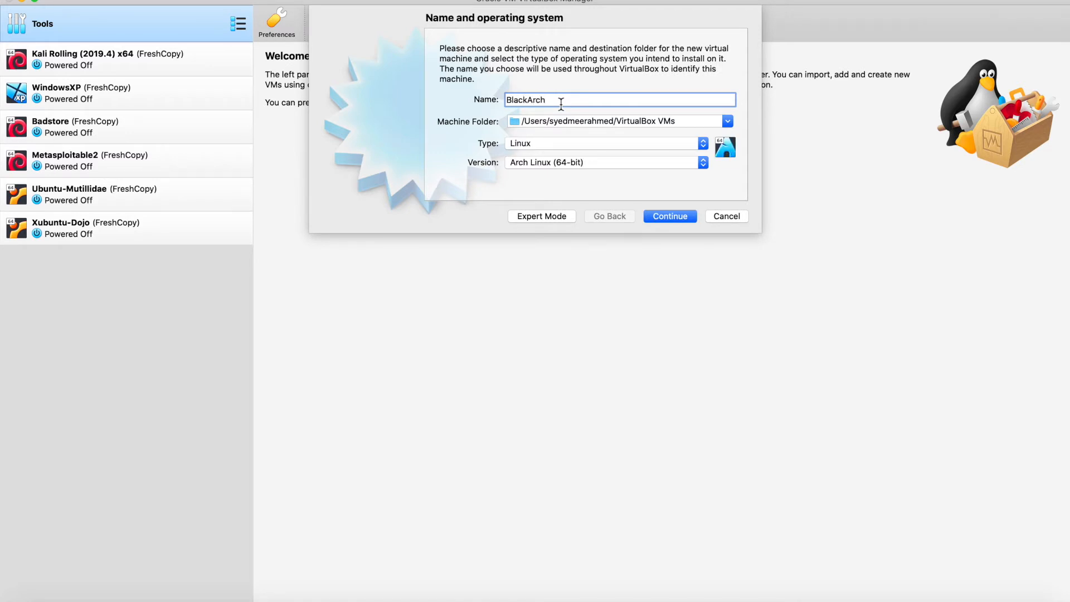
click(607, 143)
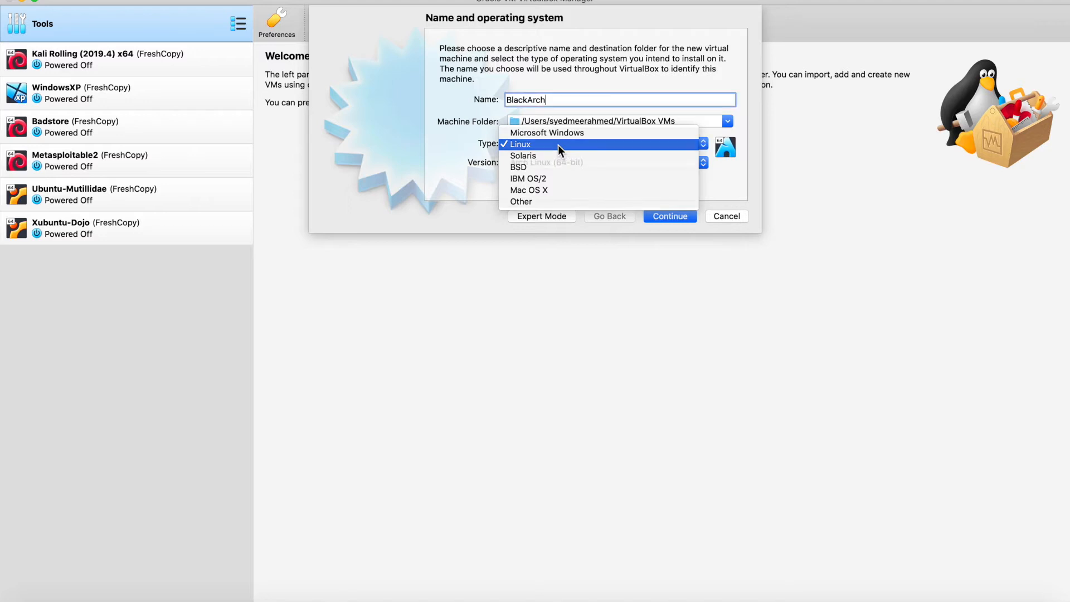
click(702, 163)
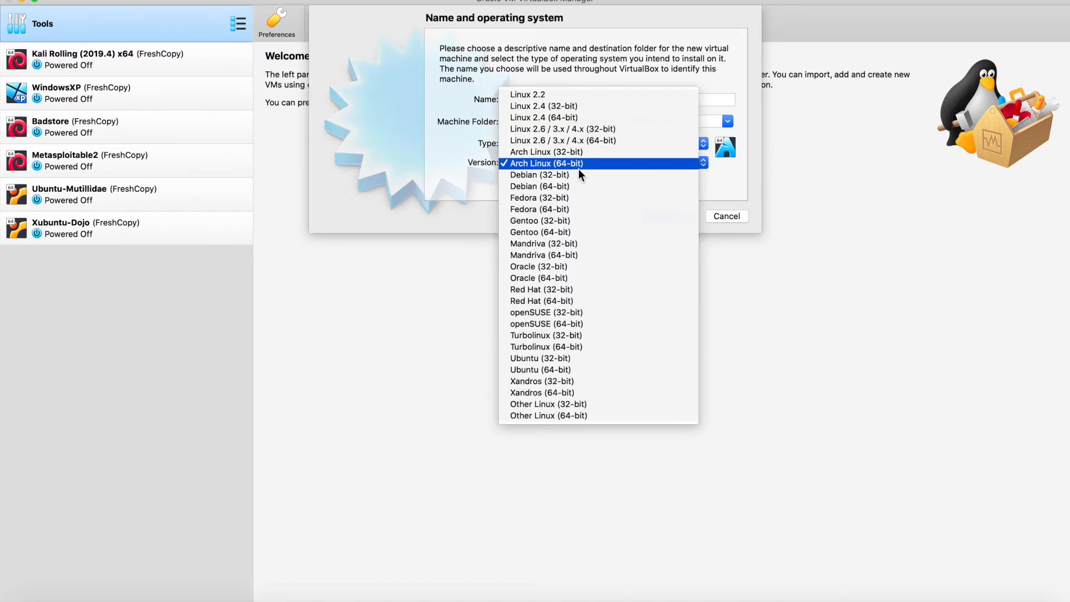
mouse_move(555, 167)
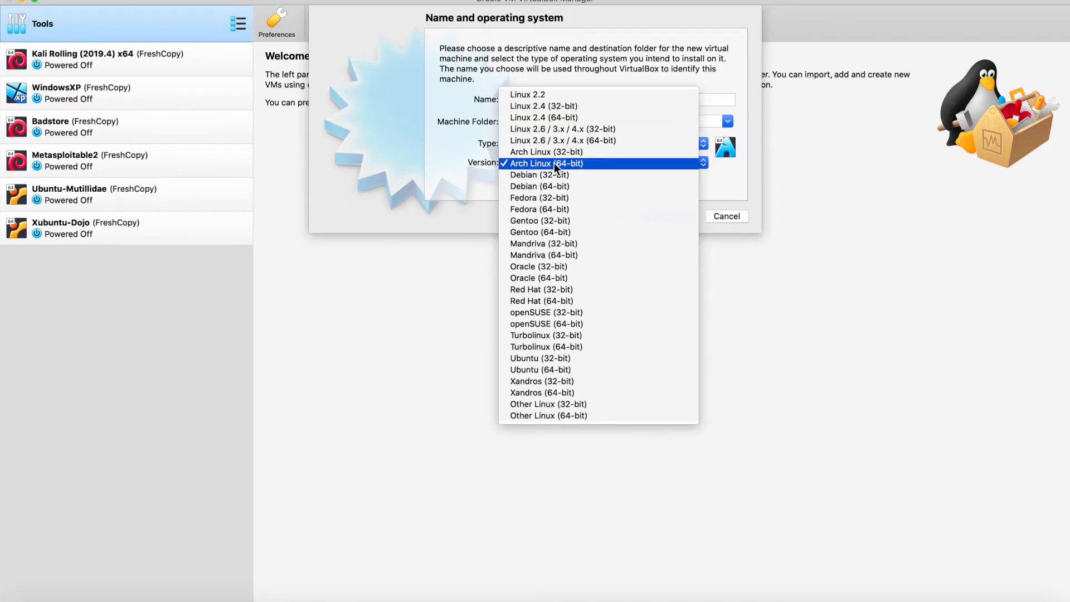
click(551, 163)
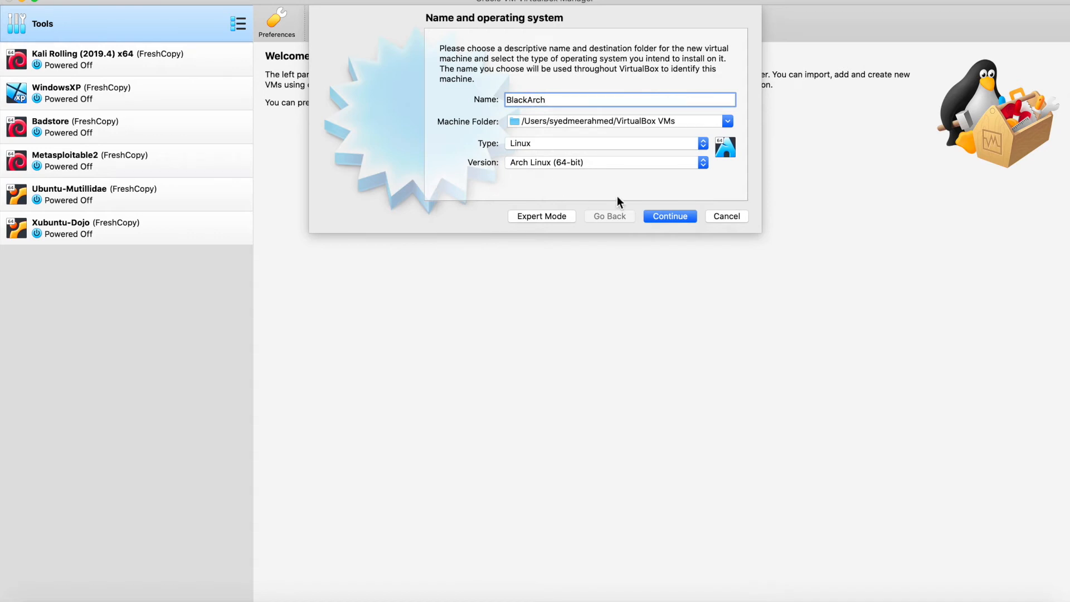
mouse_move(670, 217)
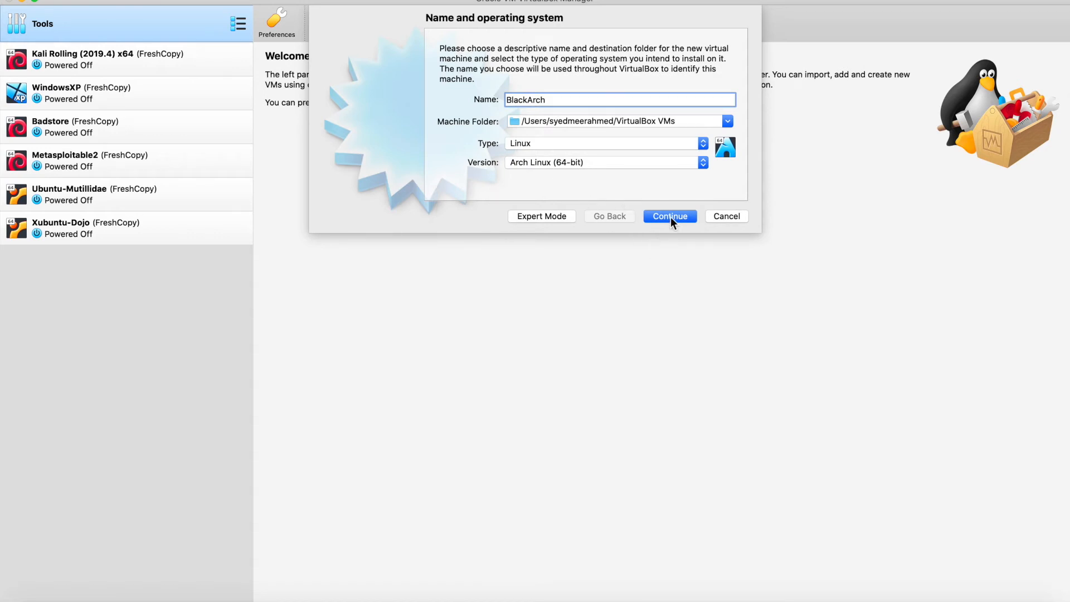
Continue to the memory step, keeping 2048 MB of RAM.
click(670, 216)
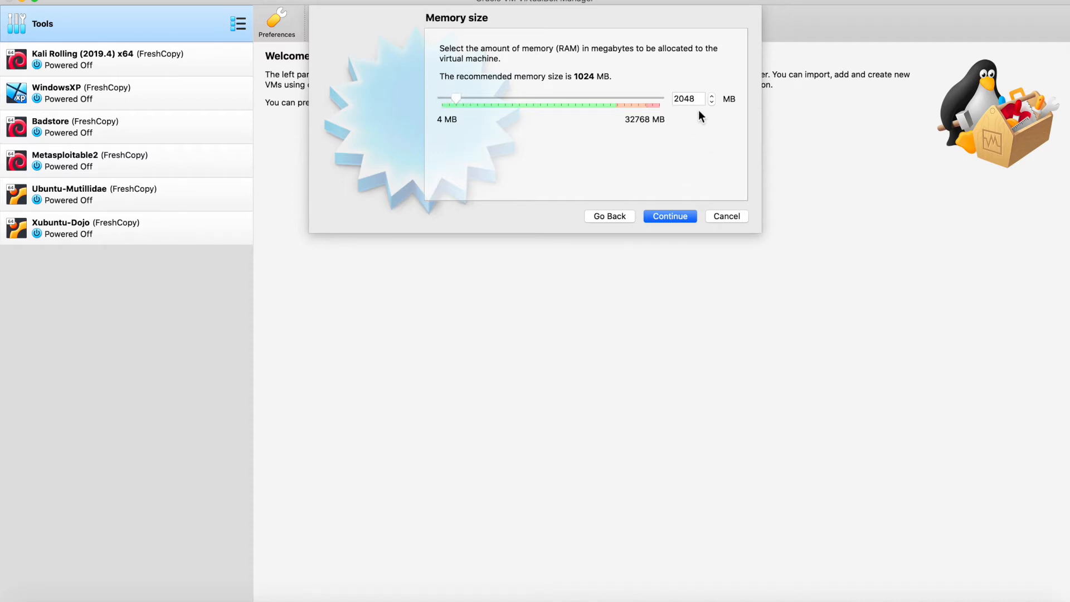
mouse_move(639, 220)
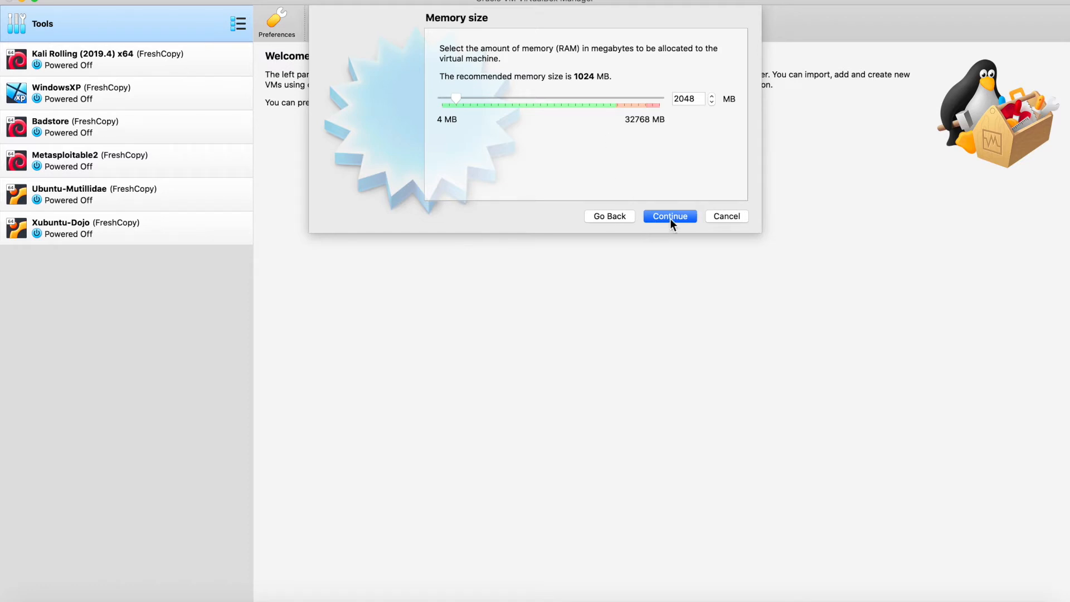
Accept the memory and create a dynamically allocated 8.00 GB VDI disk, finishing the BlackArch machine.
click(670, 216)
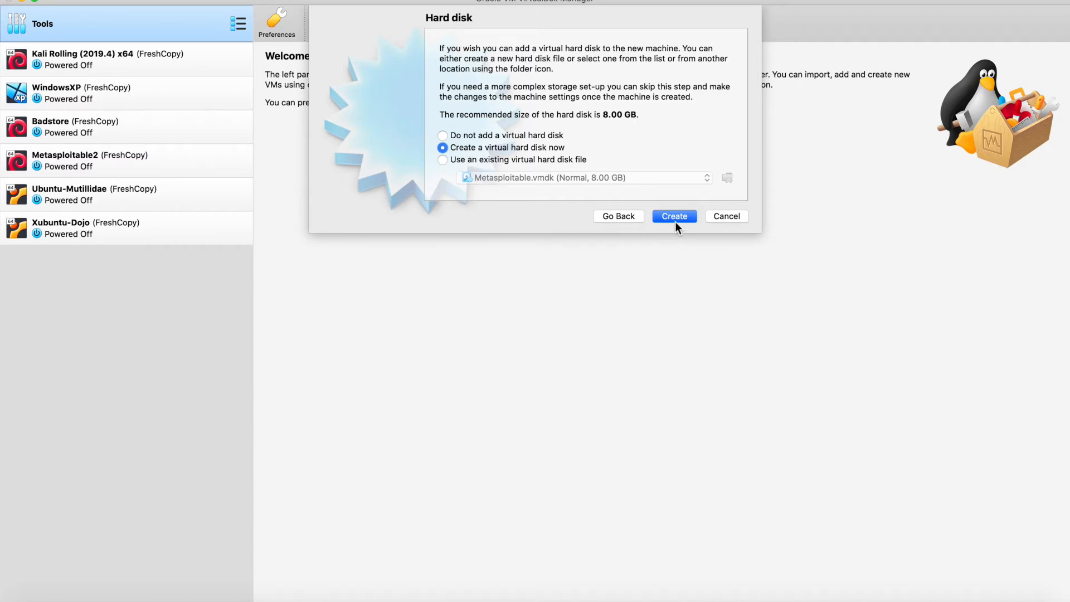
click(675, 216)
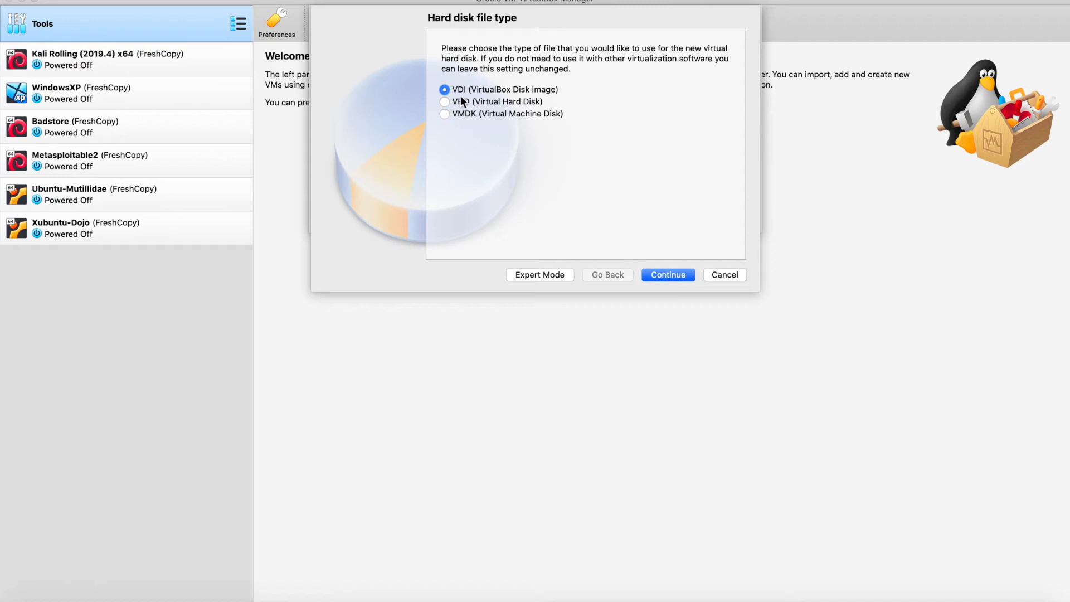
click(668, 275)
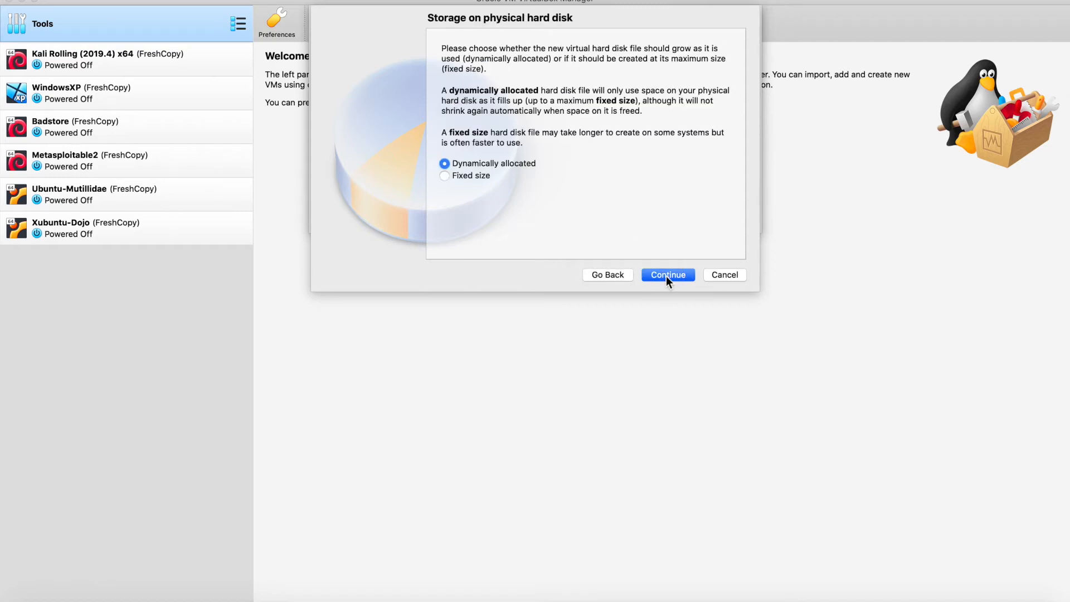
mouse_move(481, 178)
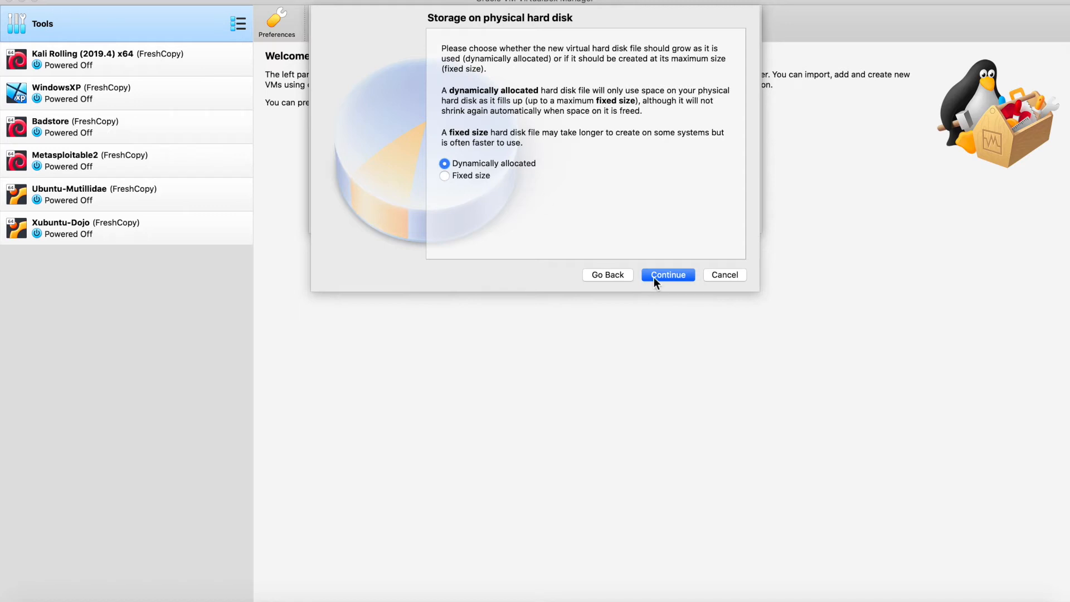
click(668, 274)
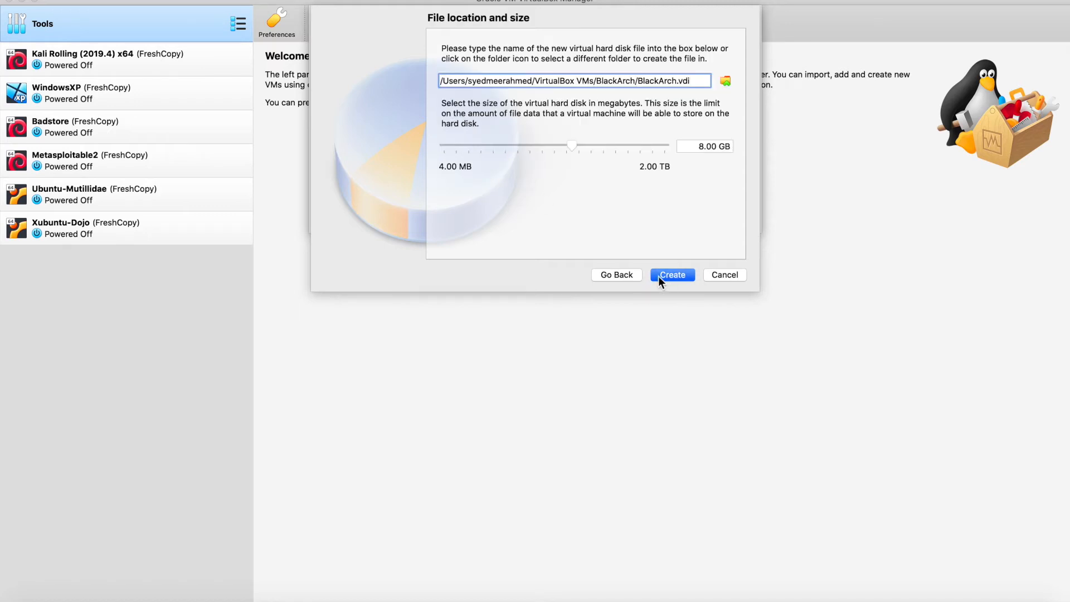
mouse_move(608, 161)
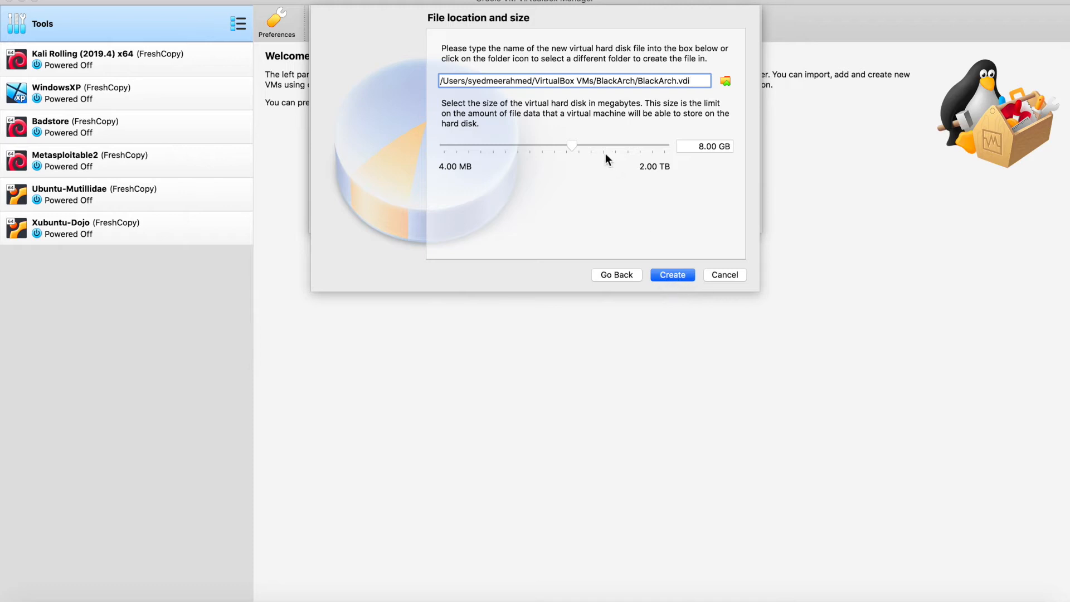
click(616, 274)
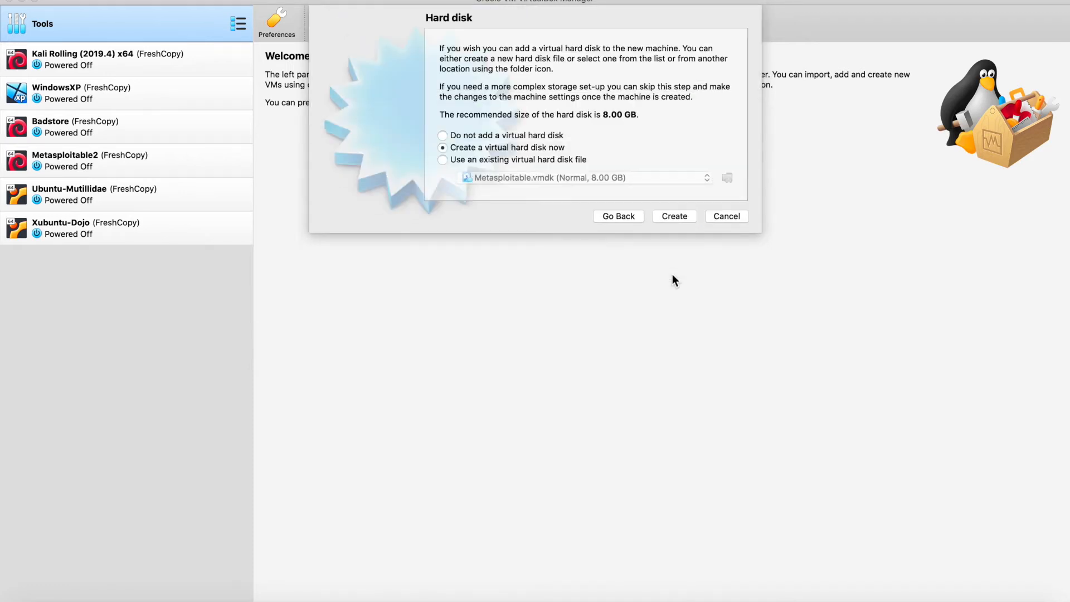
click(674, 216)
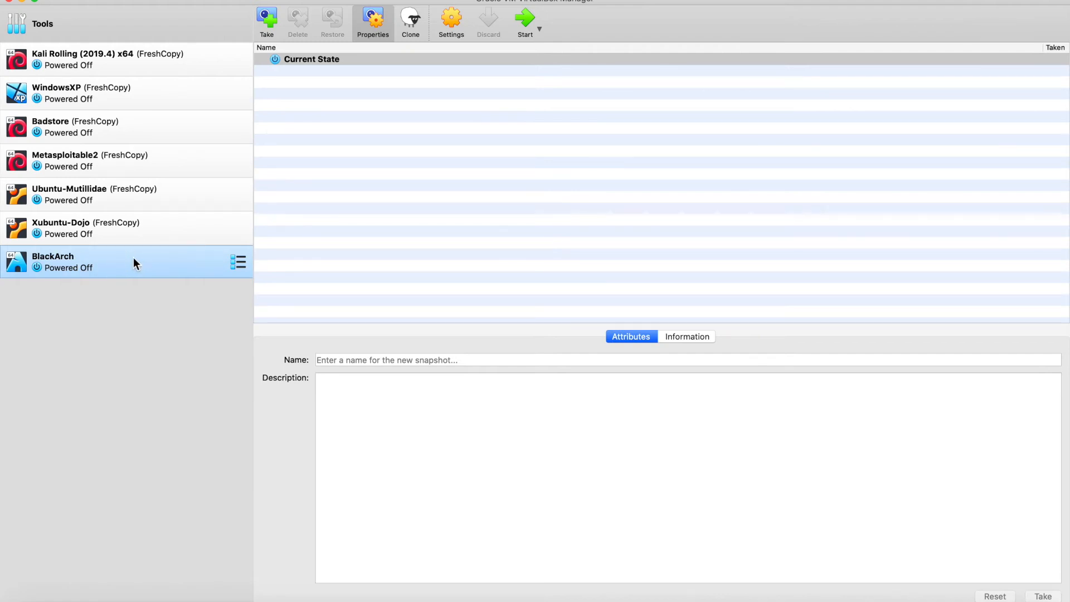
Start the BlackArch machine from the blackarch-linux-live ISO as its start-up disk.
click(524, 18)
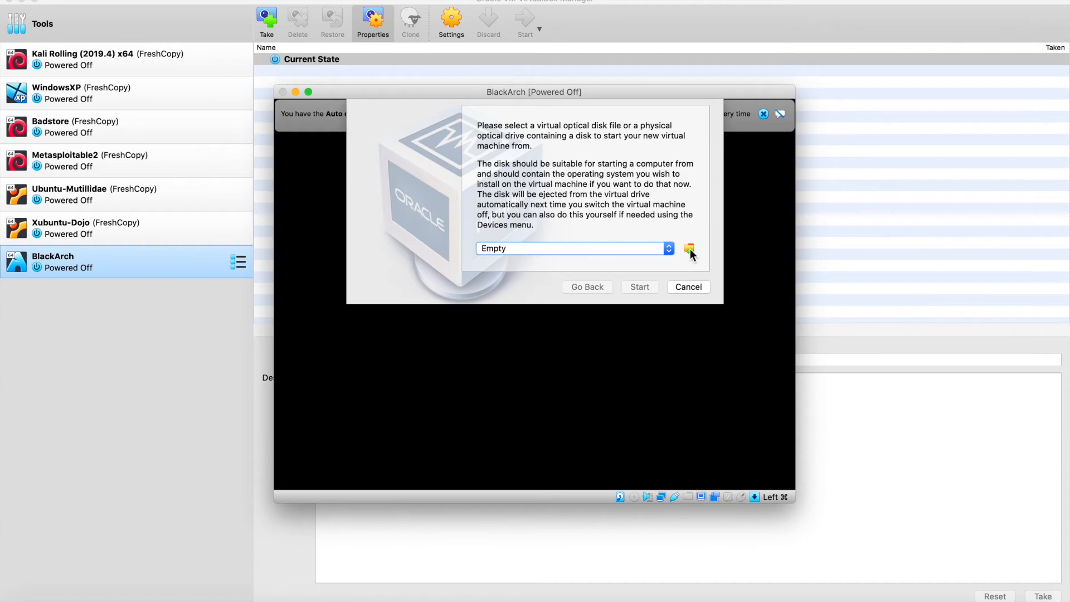
click(687, 249)
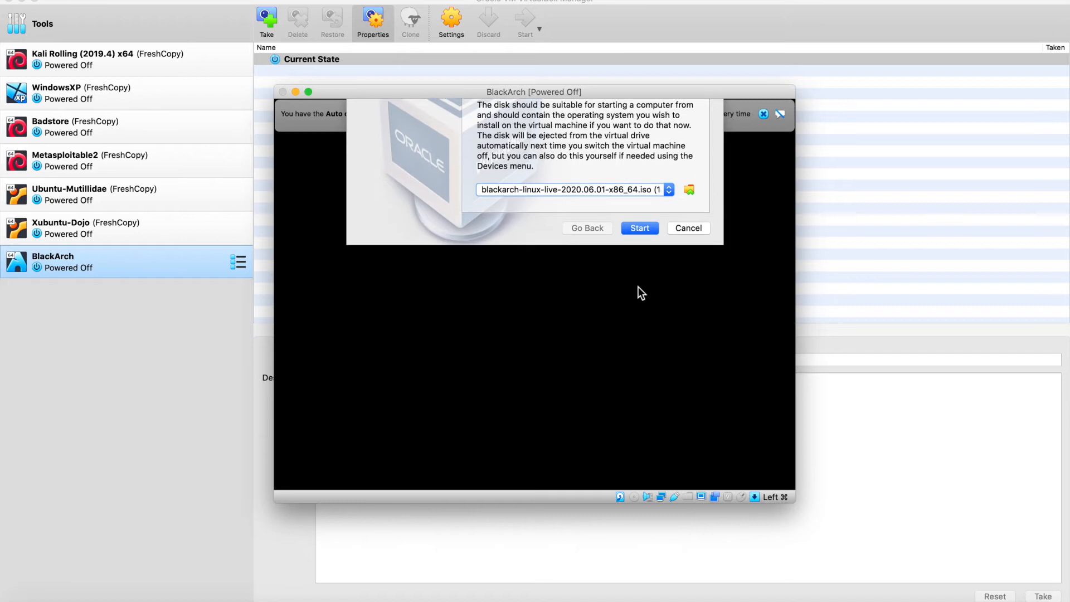
click(640, 228)
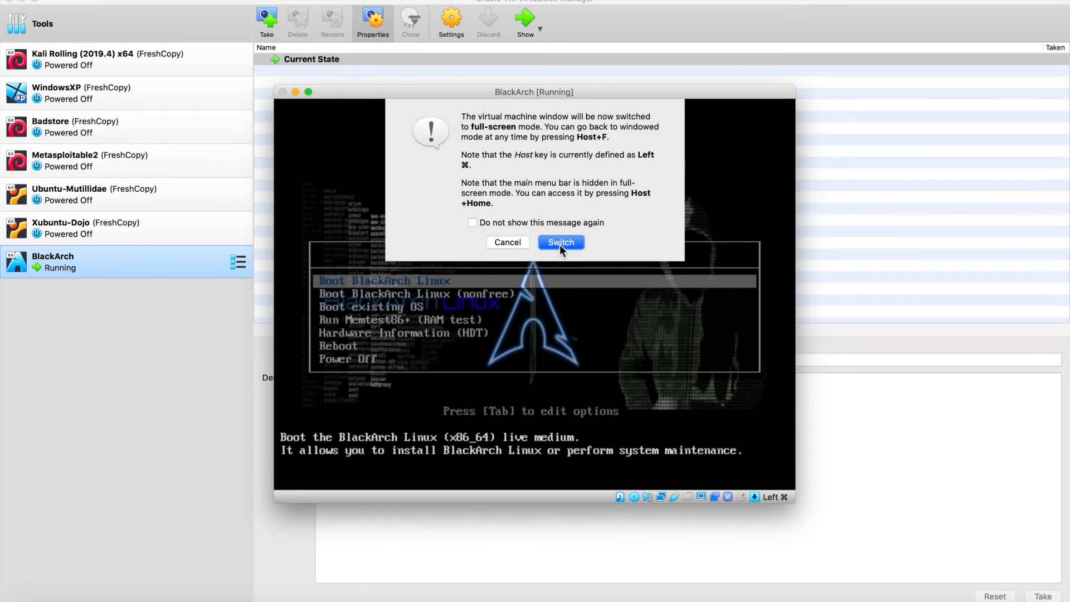
Switch to full screen and boot a BlackArch live entry through to the login screen.
click(560, 242)
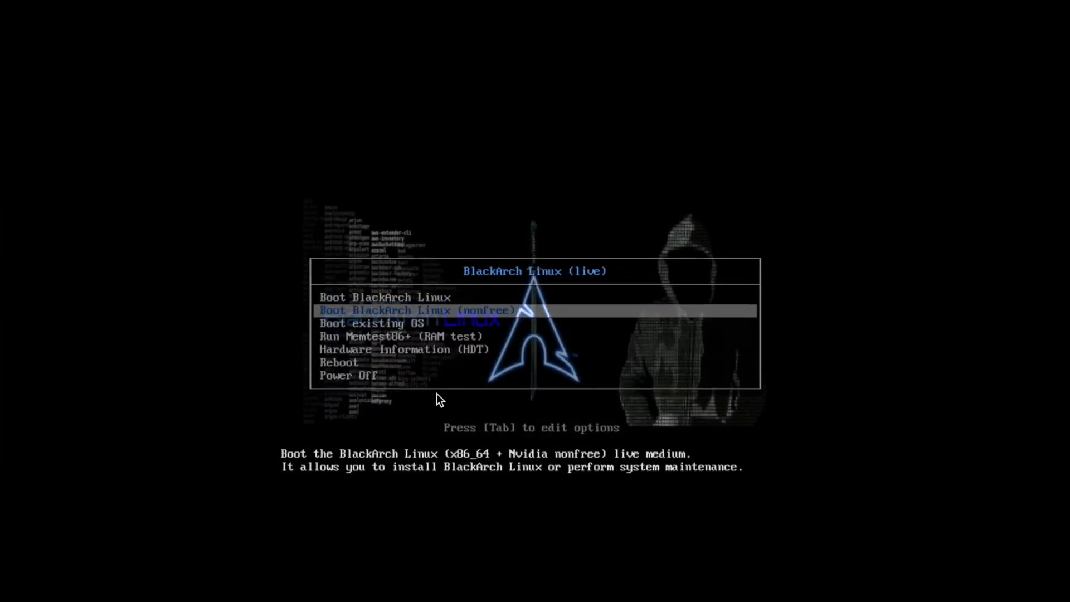
key(Up)
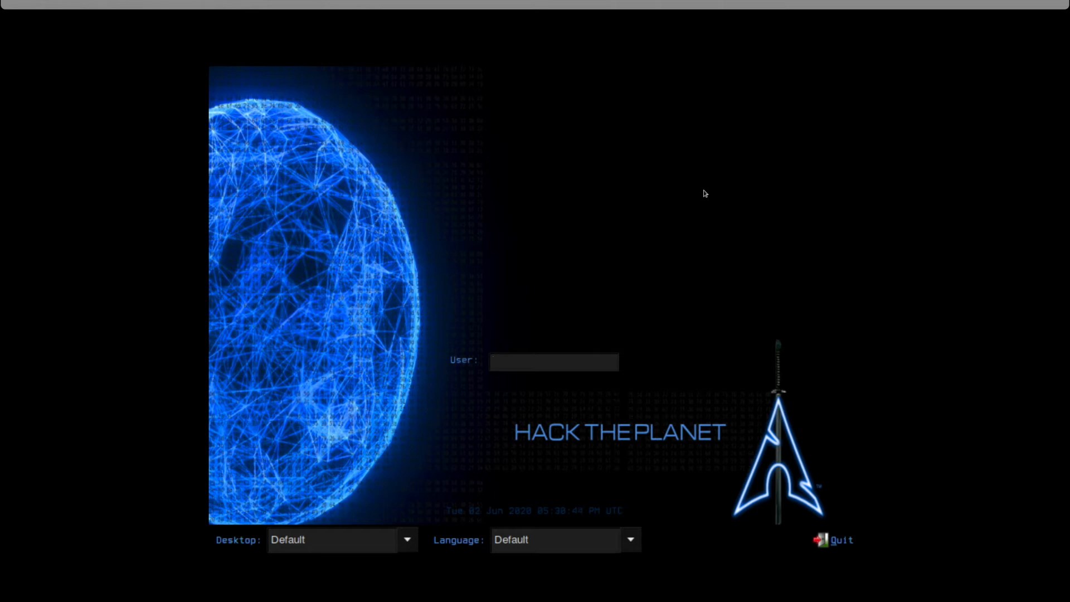
Log in as root with the password to reach the BlackArch desktop.
text(root)
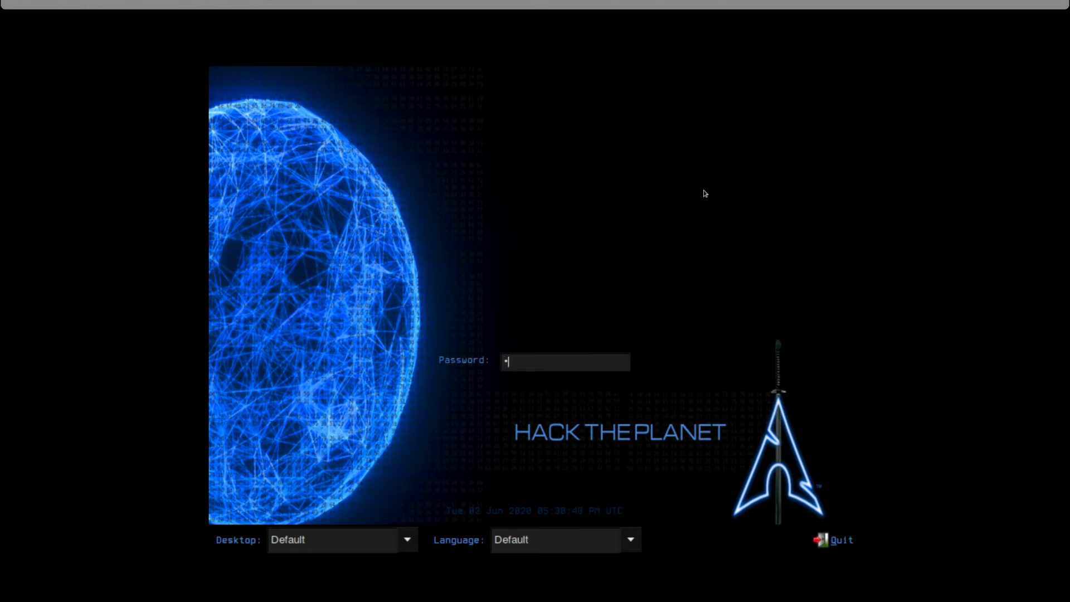
text(*)
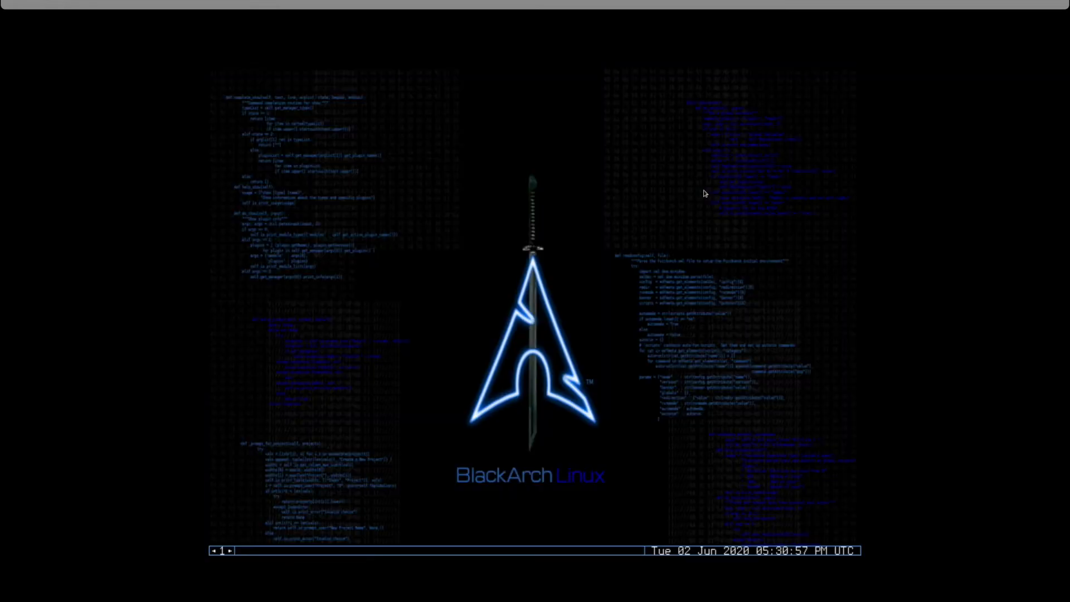
Start blackarch-install from a new terminal so the installer welcome screen appears.
right_click(409, 247)
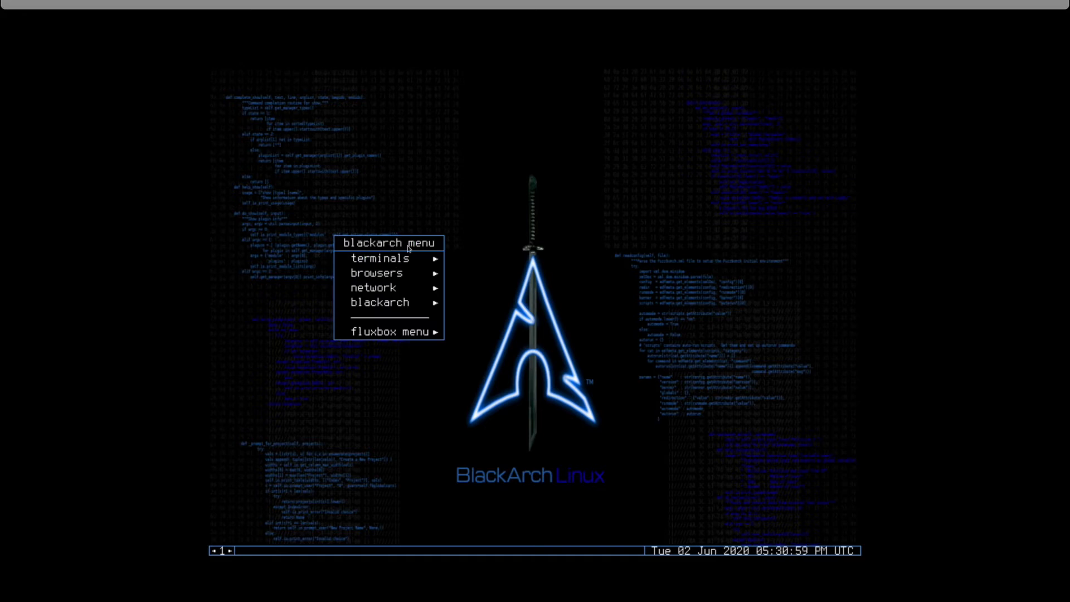
mouse_move(381, 258)
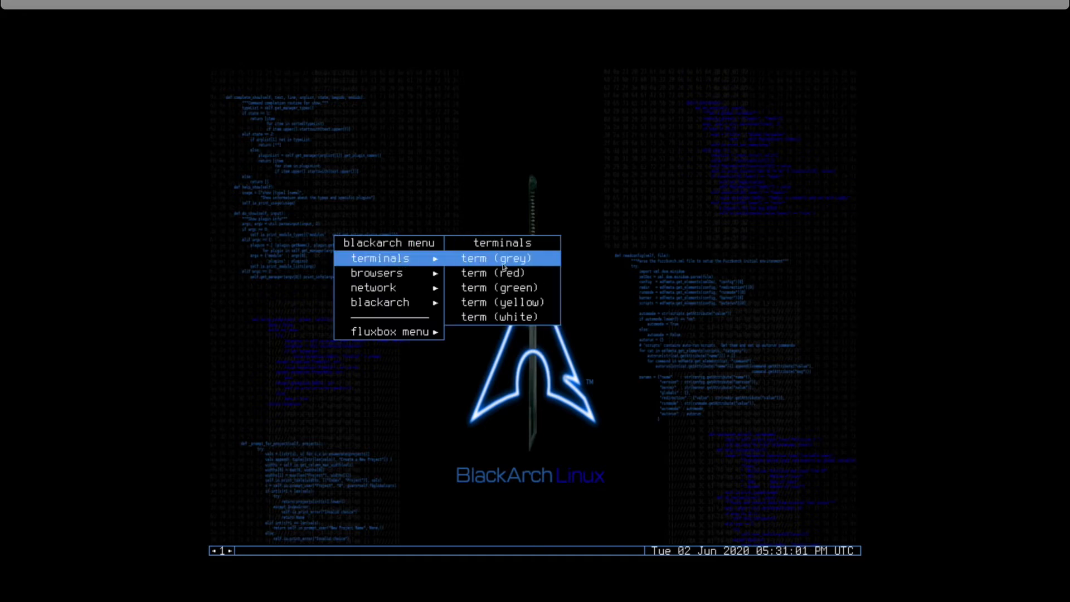
click(494, 259)
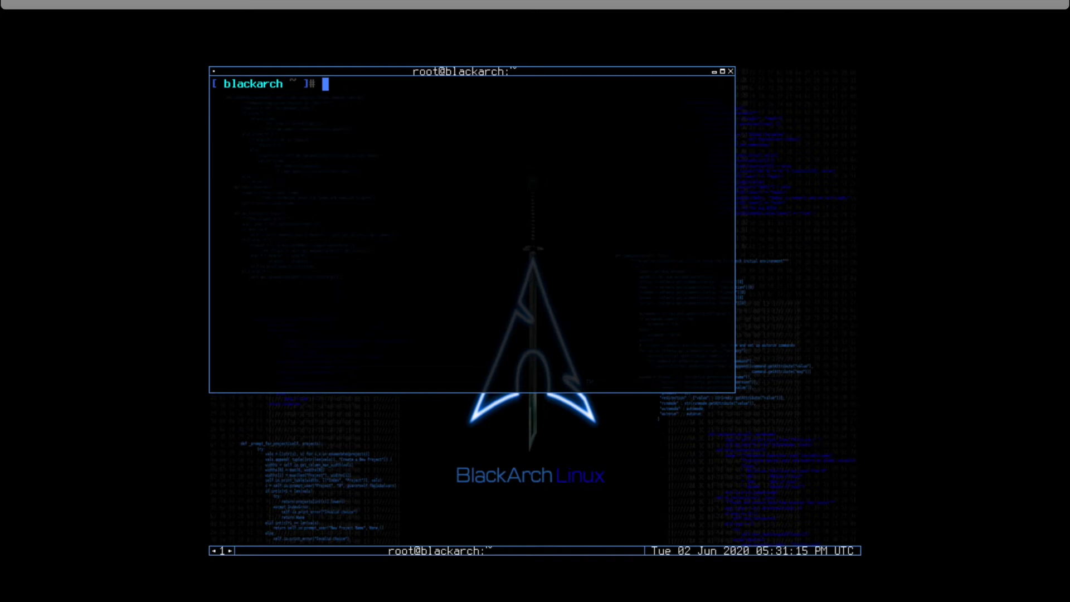
text(black)
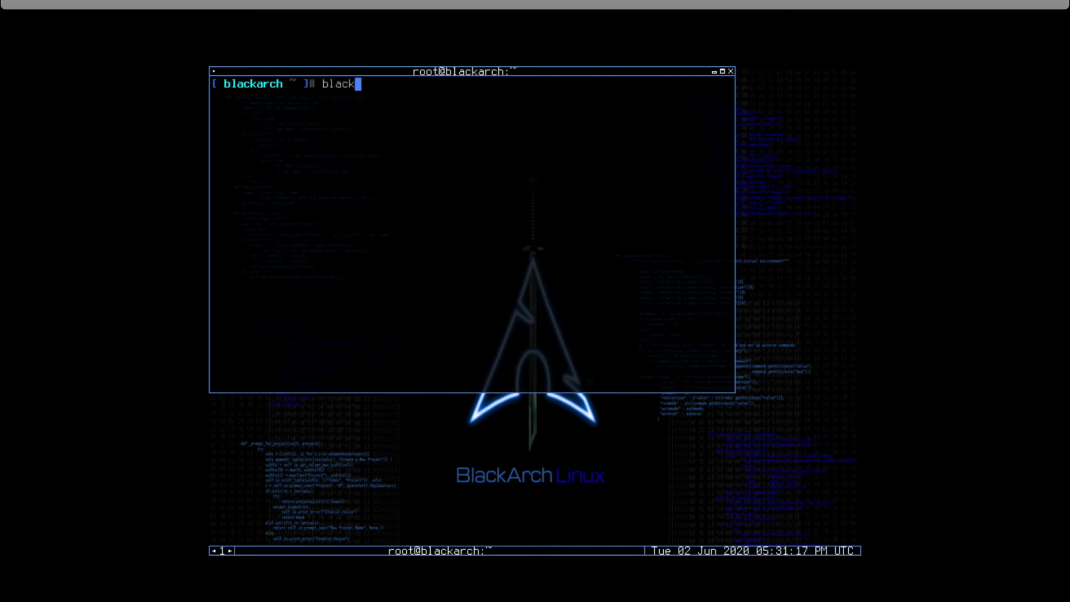
text(arch-)
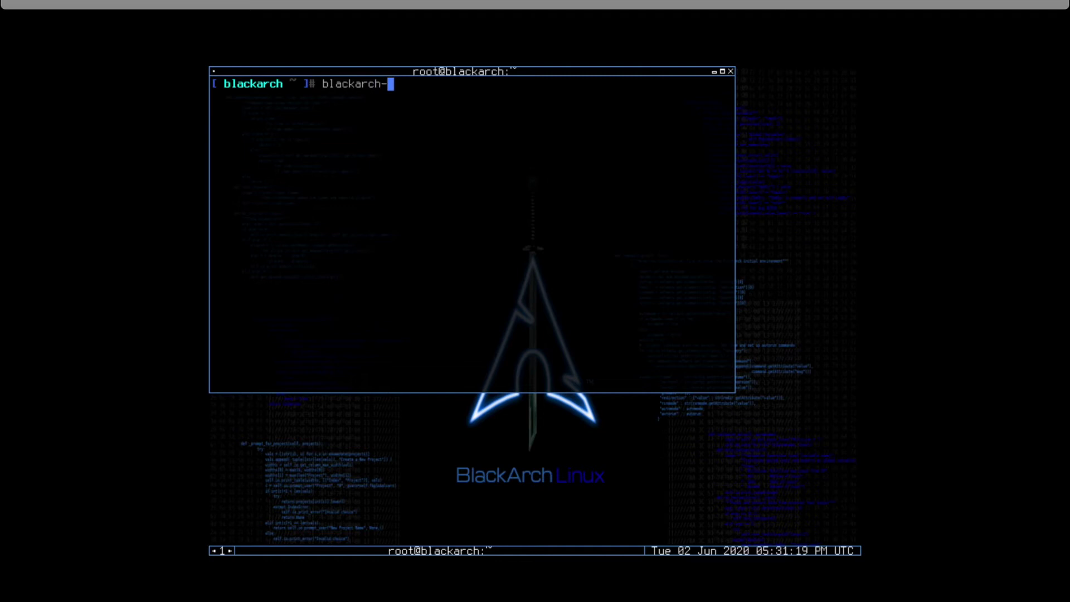
text(install)
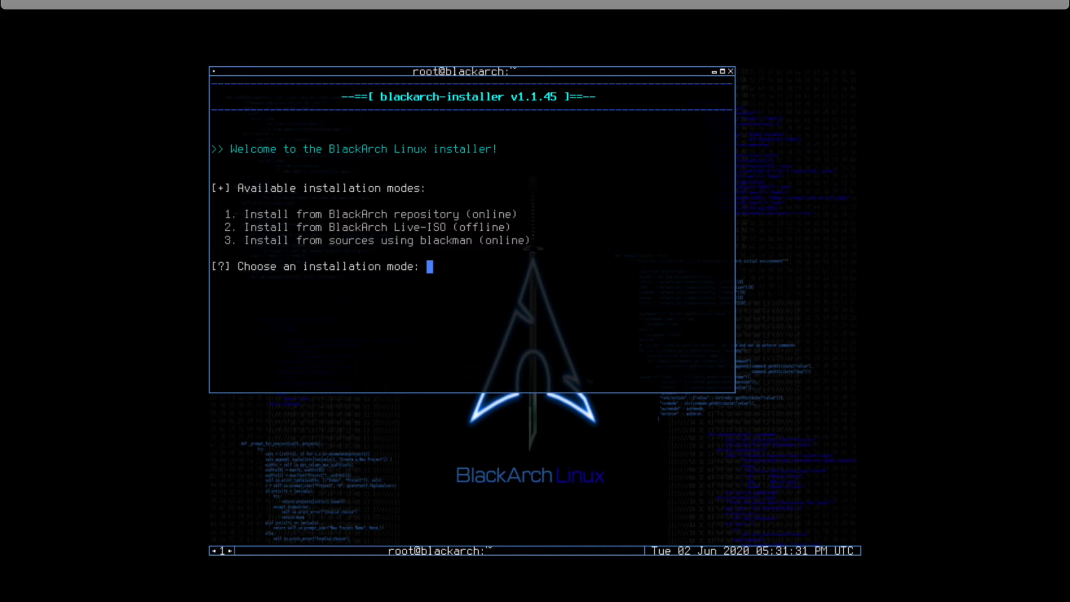
Select repository install (1), verbose output (2), set locale and accept the default us keymap.
text(1)
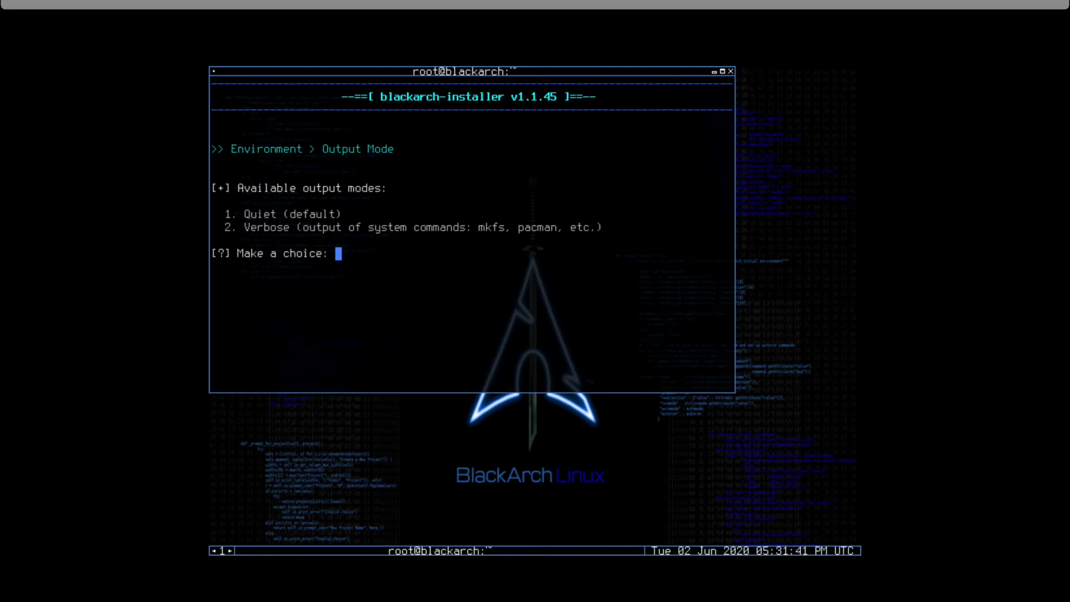
text(2)
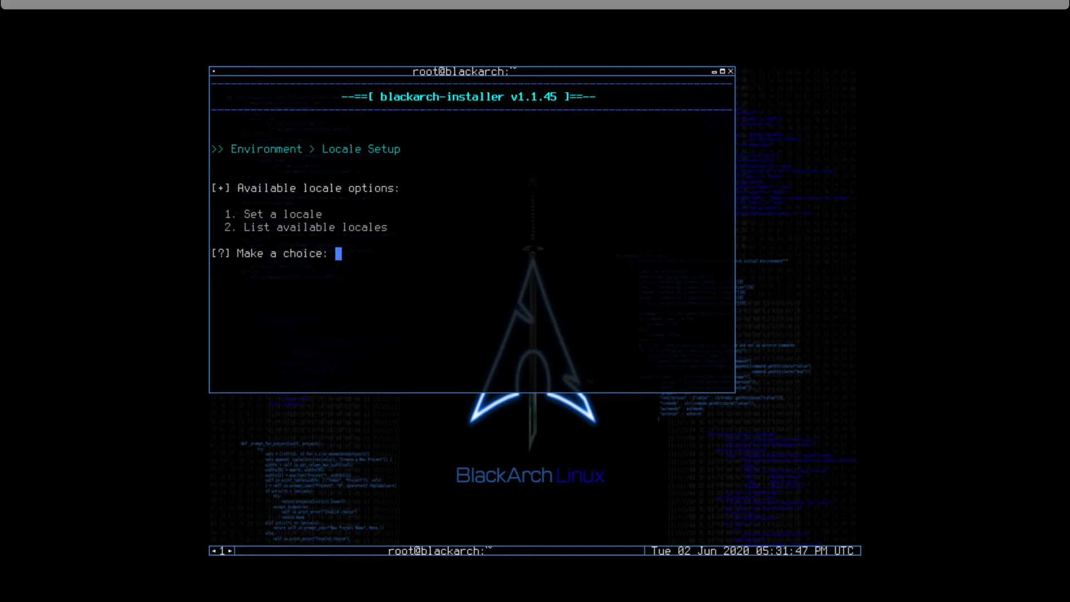
text(1)
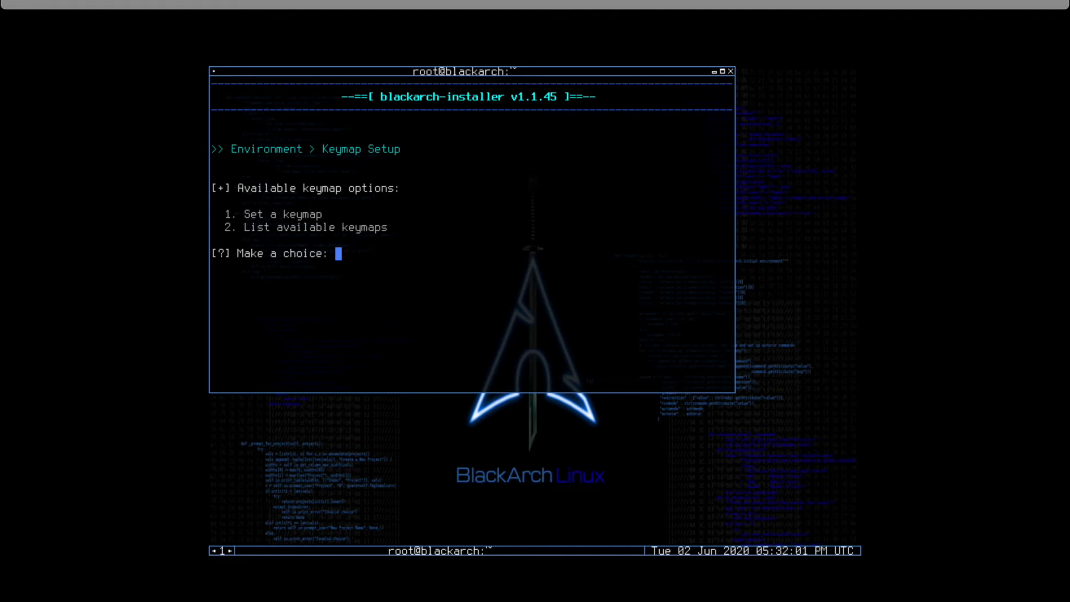
text(1)
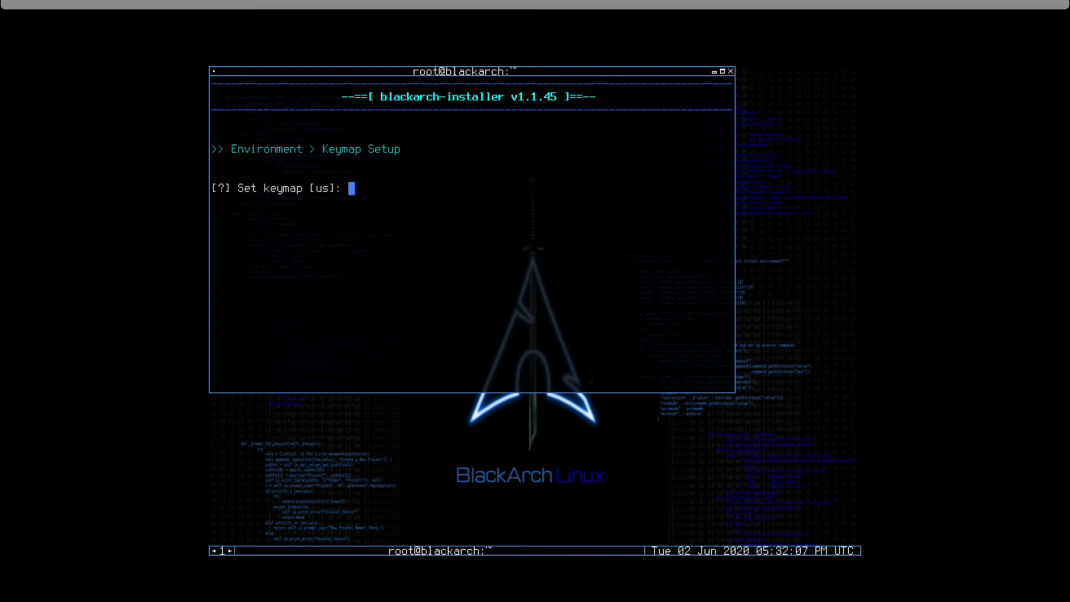
key(Enter)
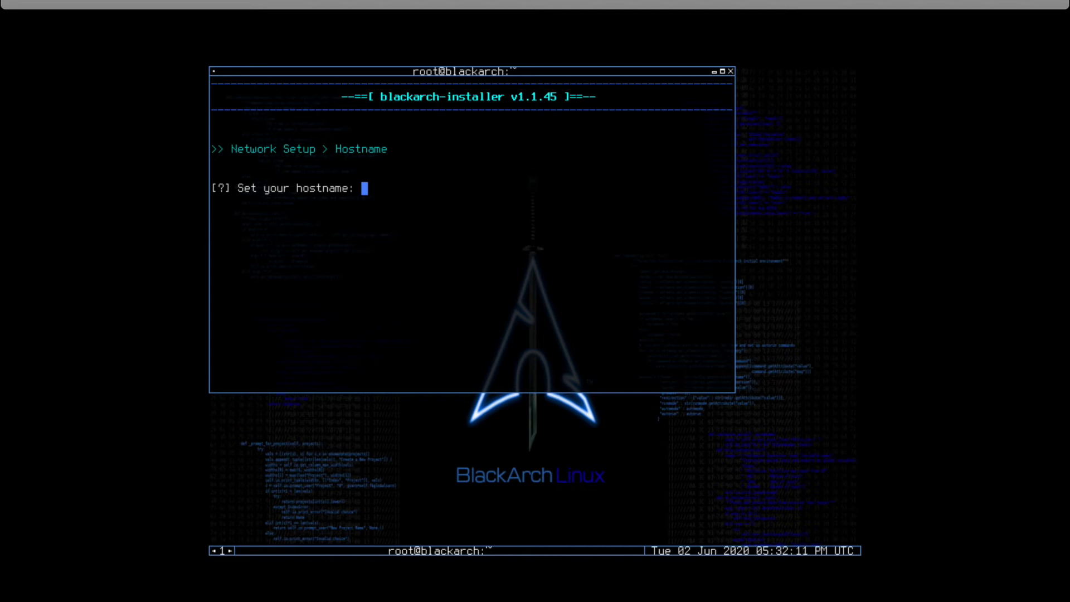
Set the hostname to root and skip network interface setup with option 4.
text(root)
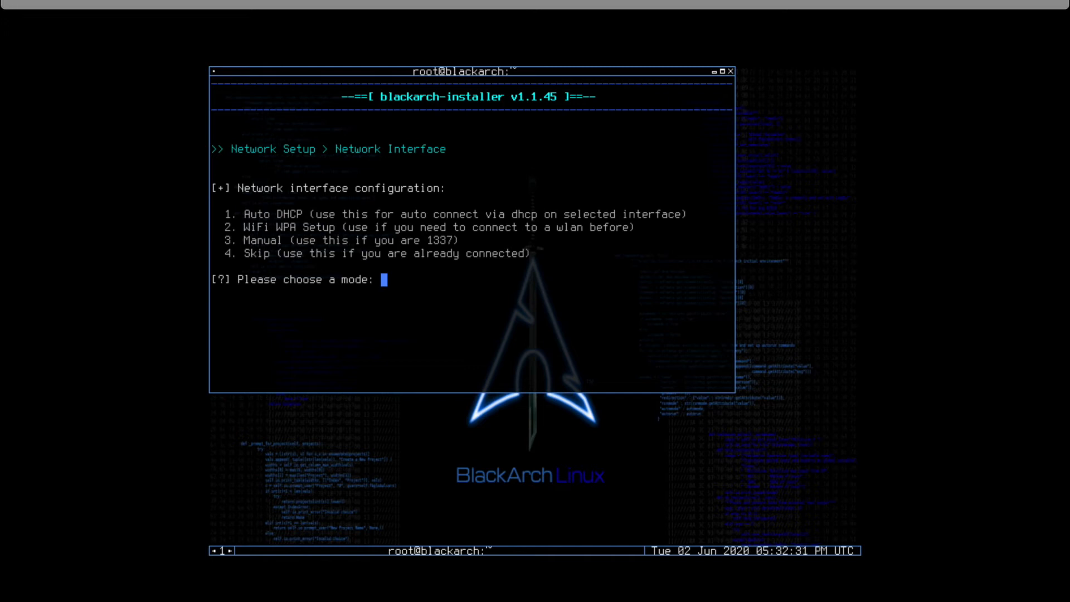
text(4)
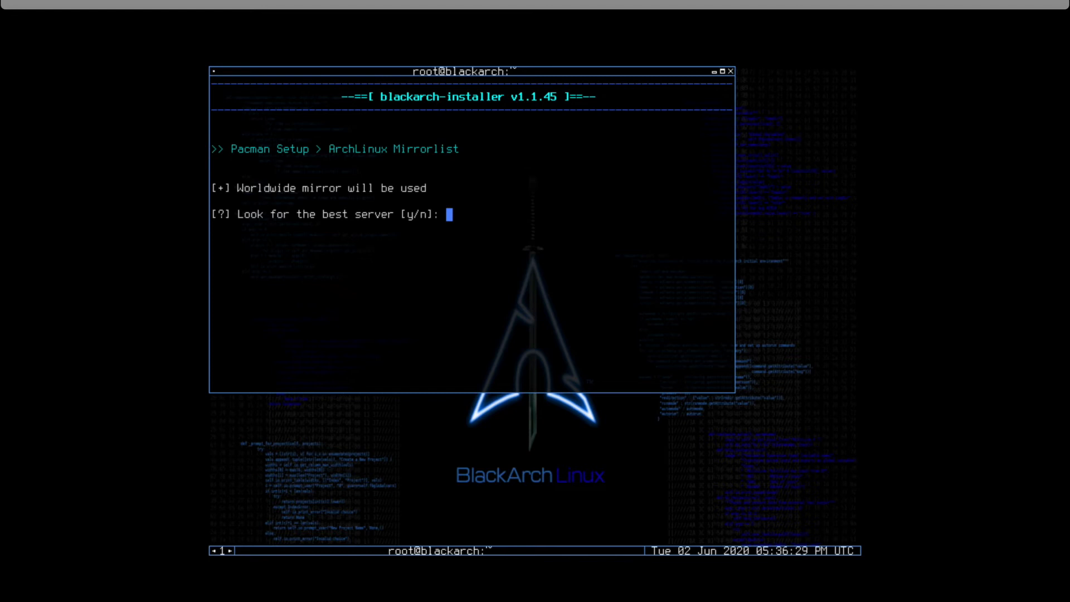
Decline the best-server search to keep the worldwide mirror and sync pacman databases.
text(n)
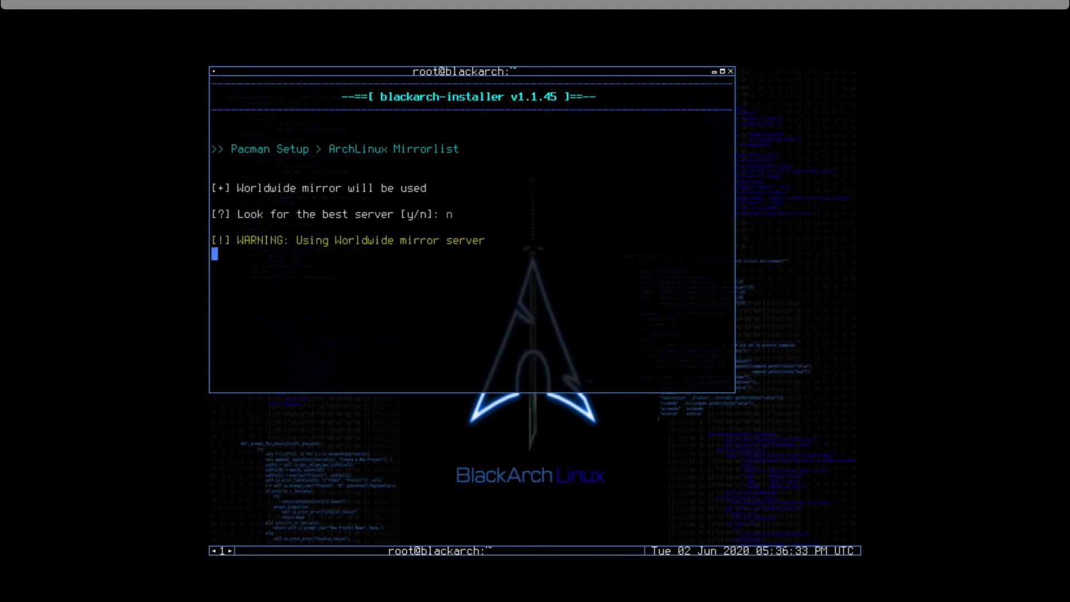
key(Return)
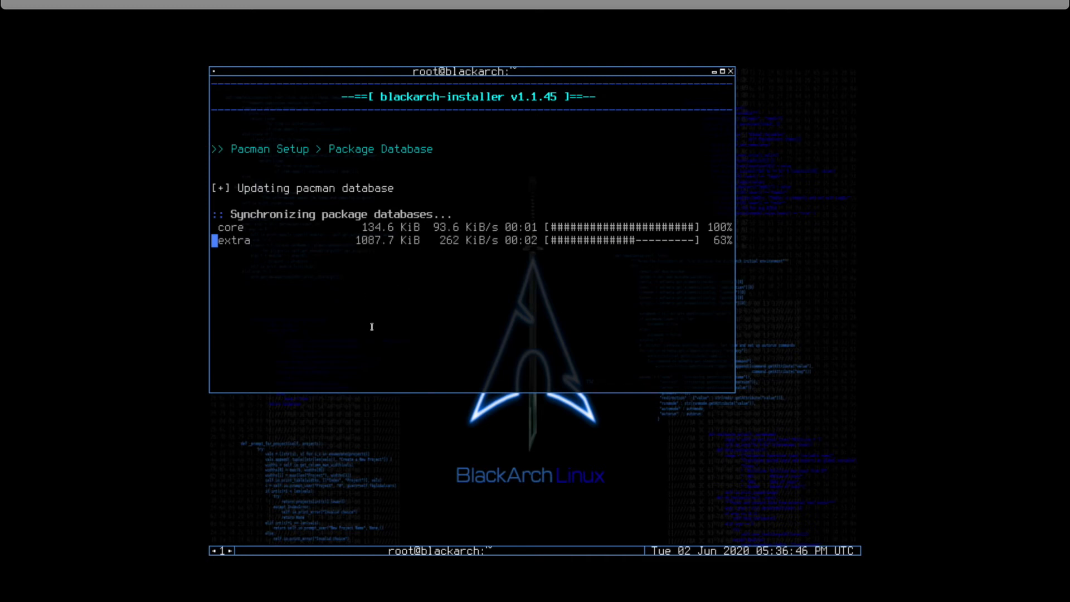
mouse_move(462, 483)
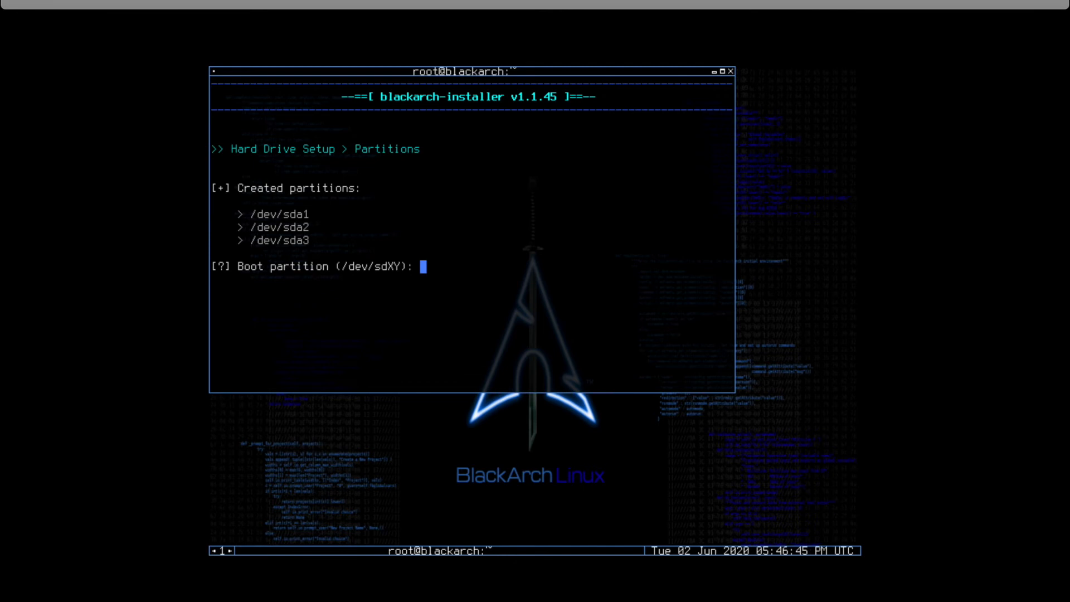
Assign /dev/sda1 ext4 as boot, /dev/sda3 ext4 as root, and /dev/sda2 as swap.
text(/dev/sda1)
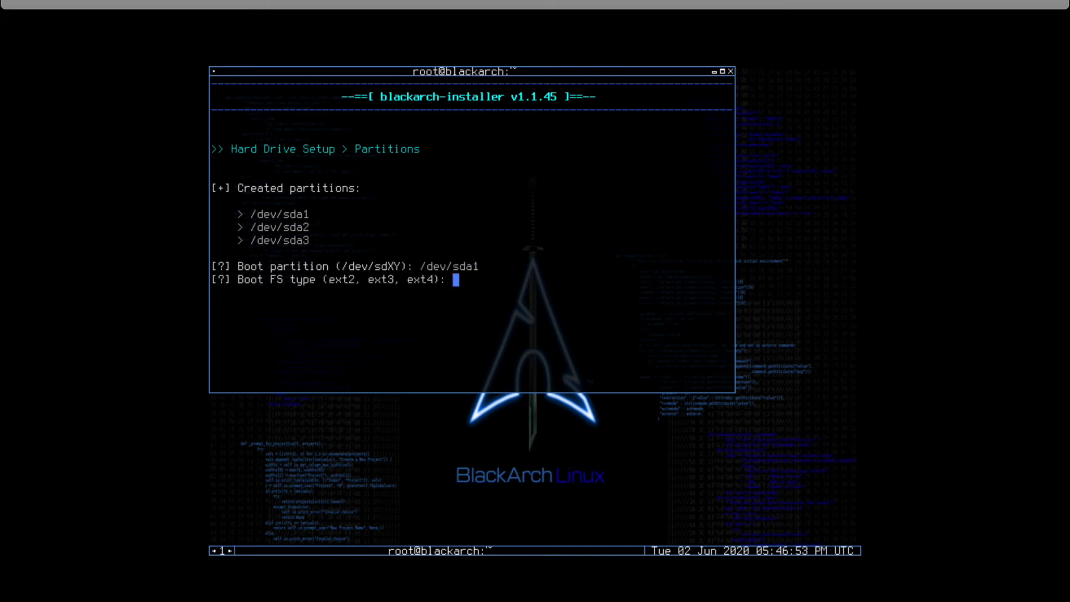
text(ext4)
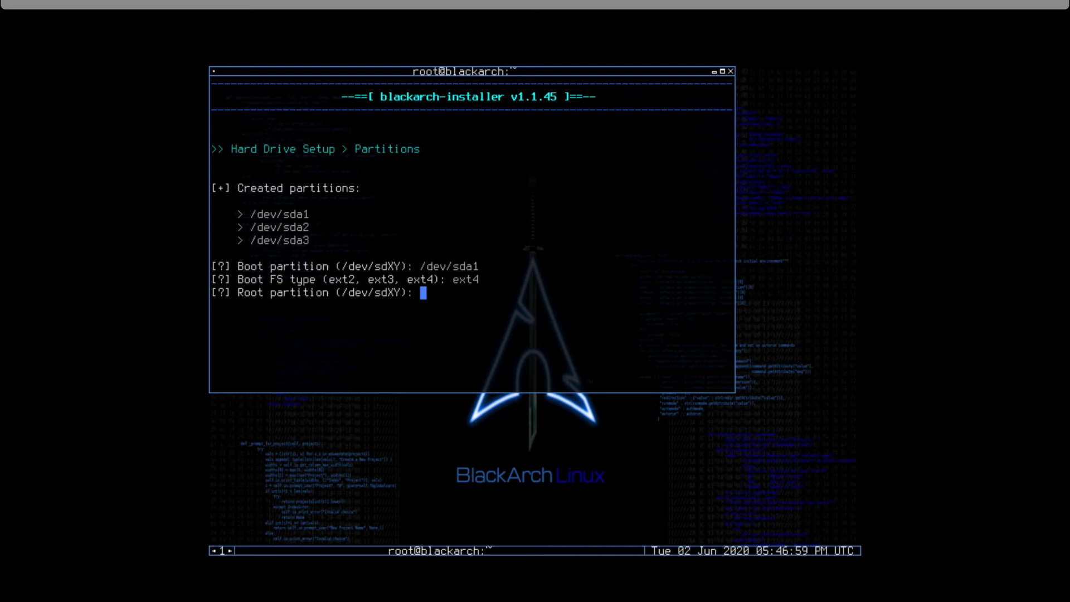
text(/dev/)
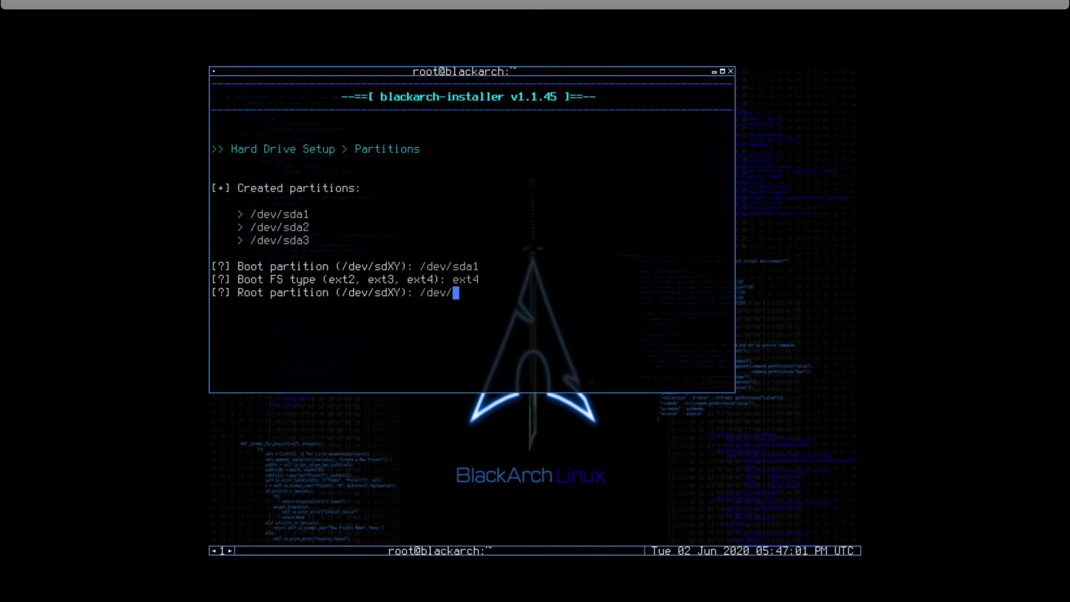
text(sda3)
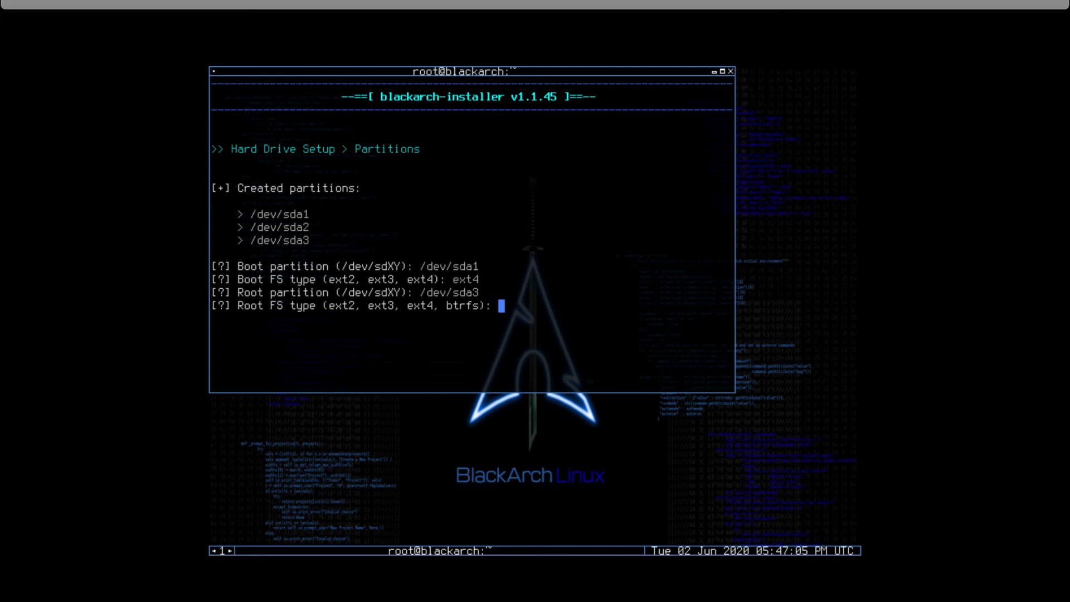
text(ext4)
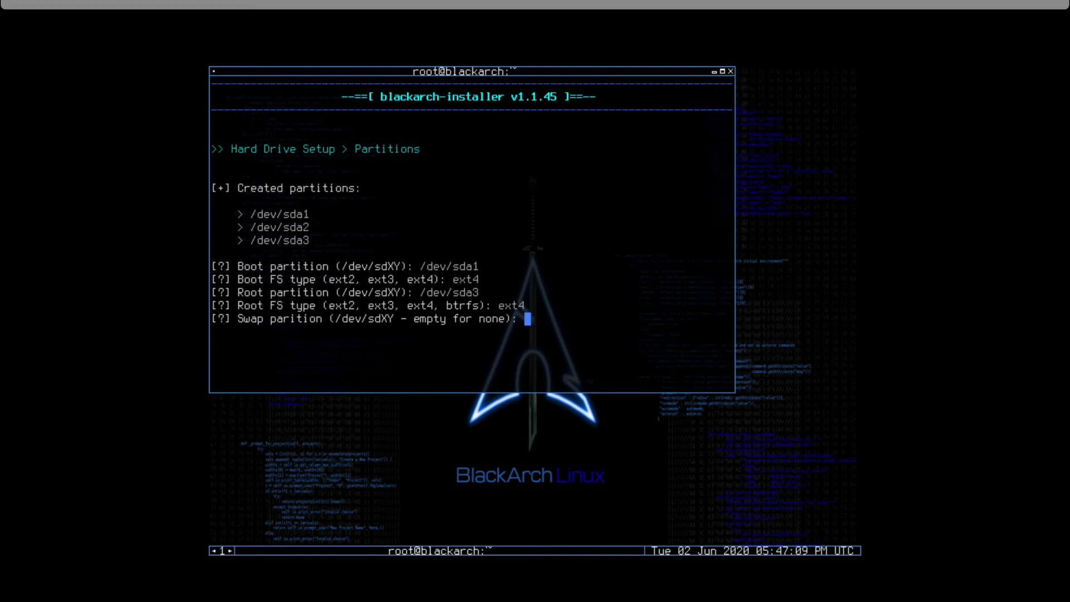
text(/dev)
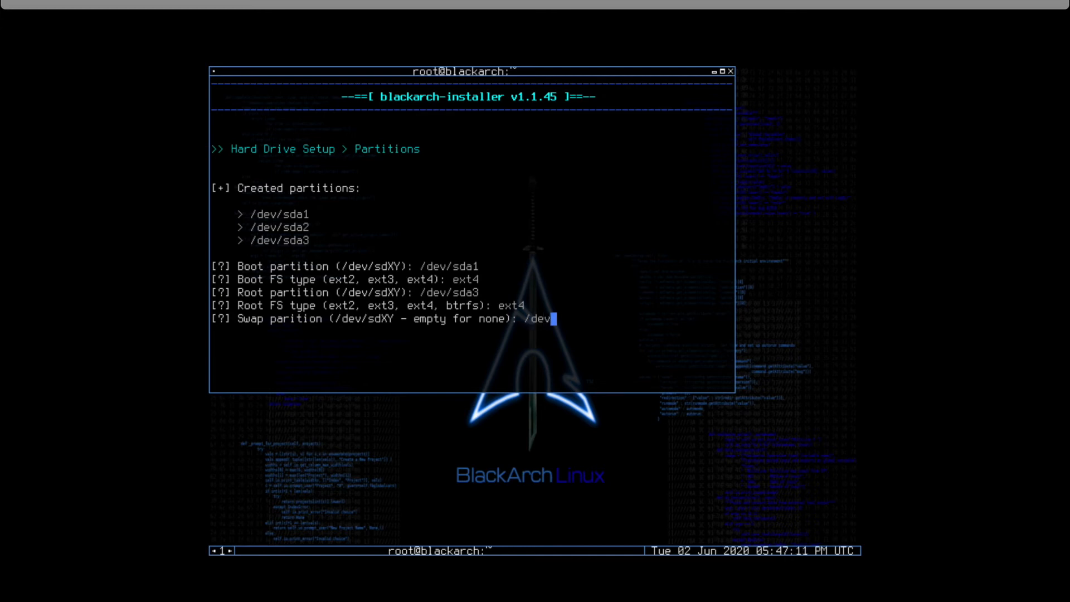
text(sda2)
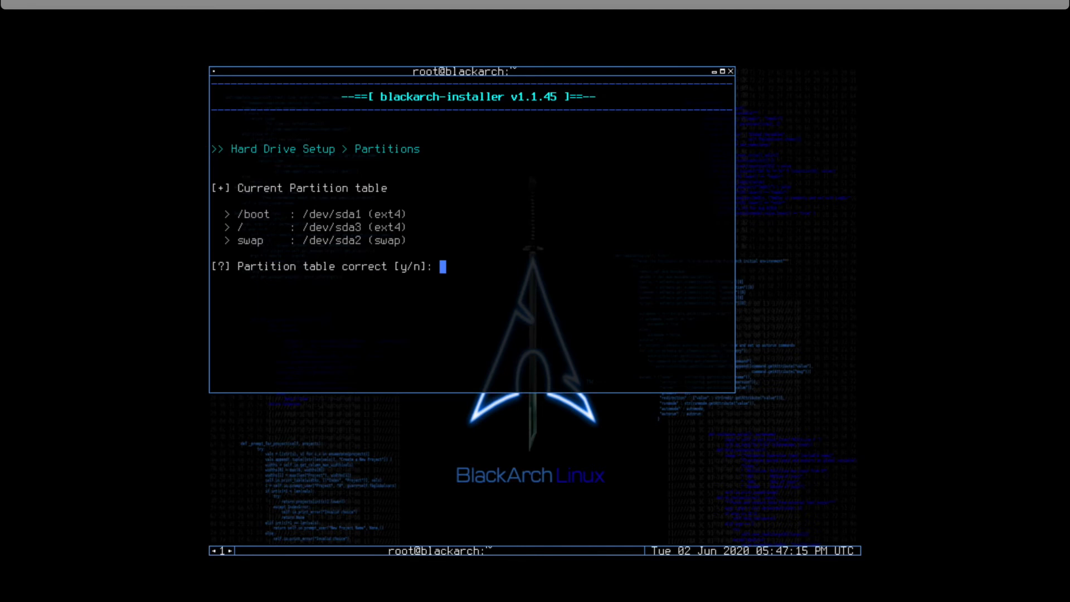
Answer y to confirm the partition table and y to format the partitions.
text(y)
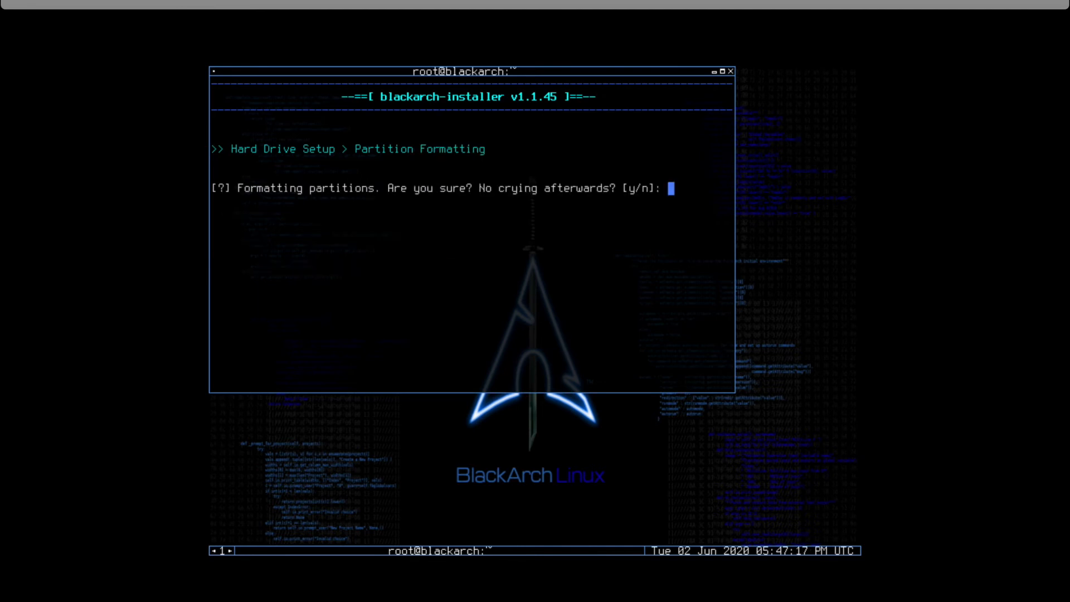
text(y)
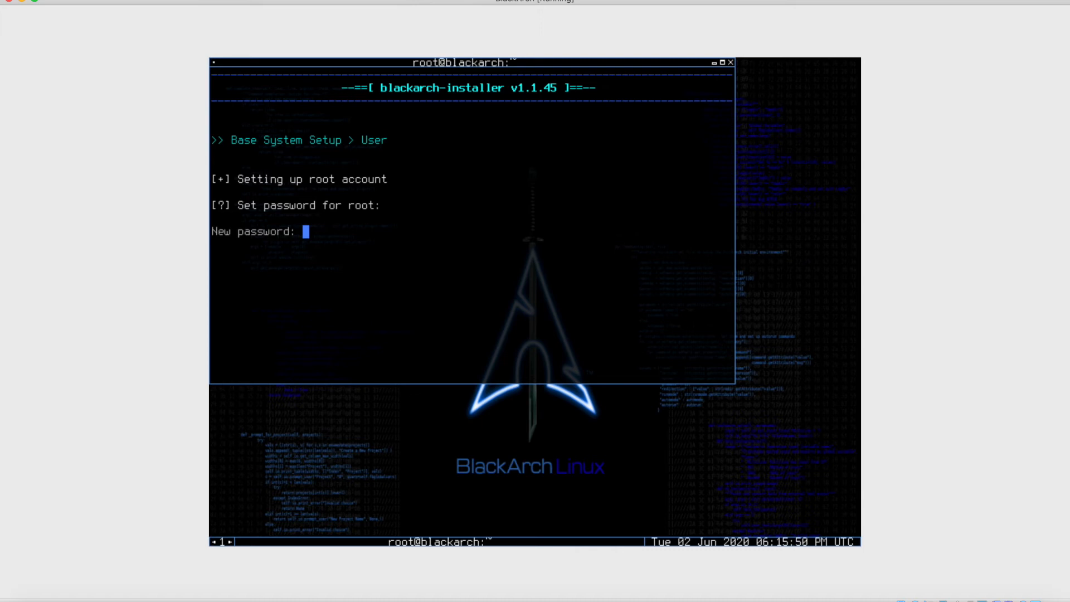
Set and confirm the root password, answer y to user setup and begin entering the user name.
key(Enter)
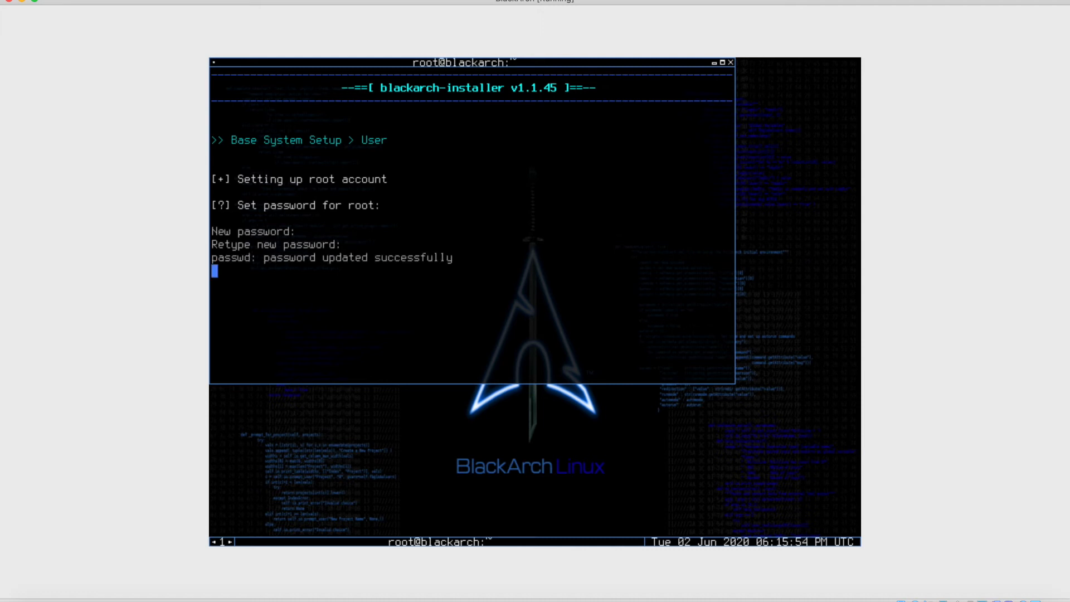
key(Return)
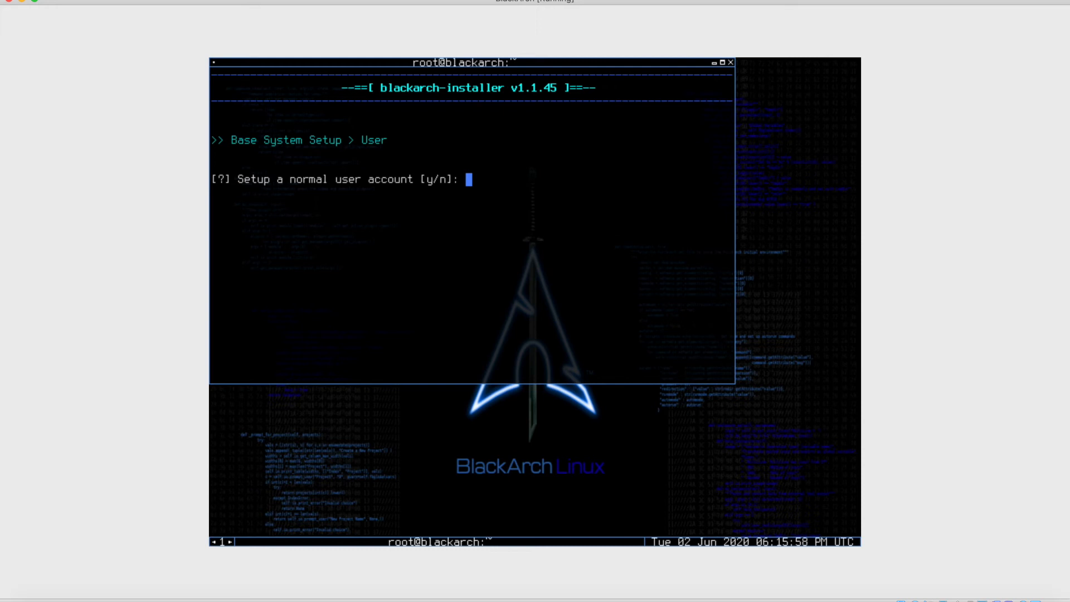
text(user)
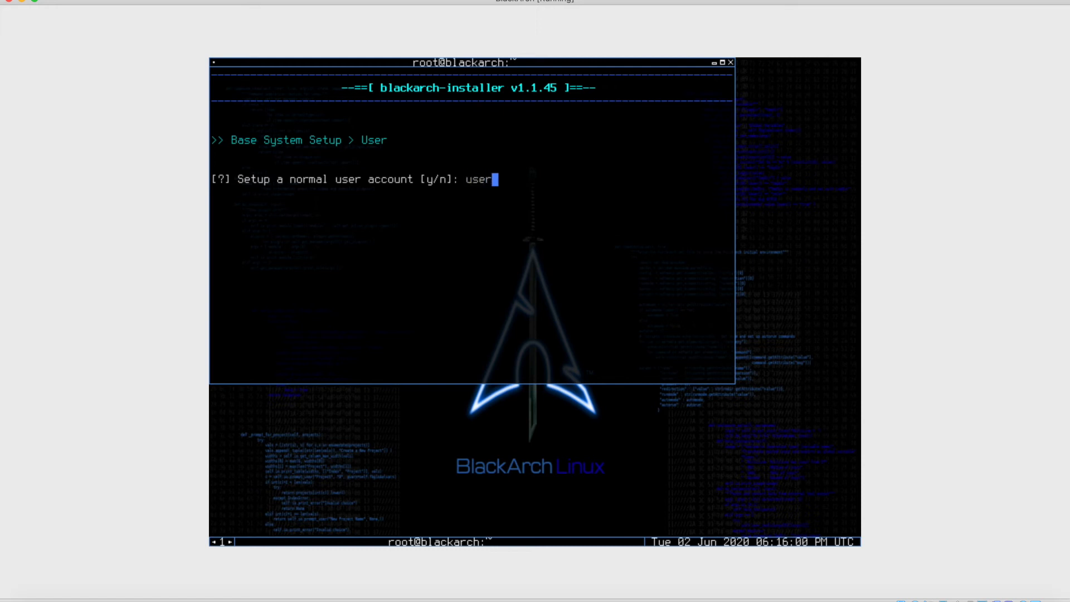
key(BackSpace)
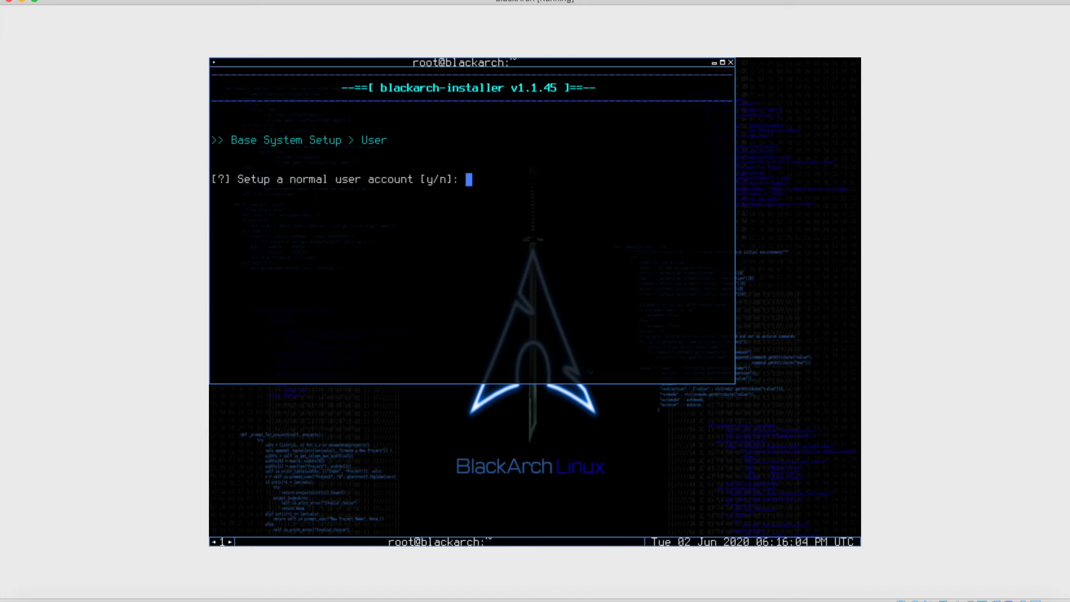
text(y)
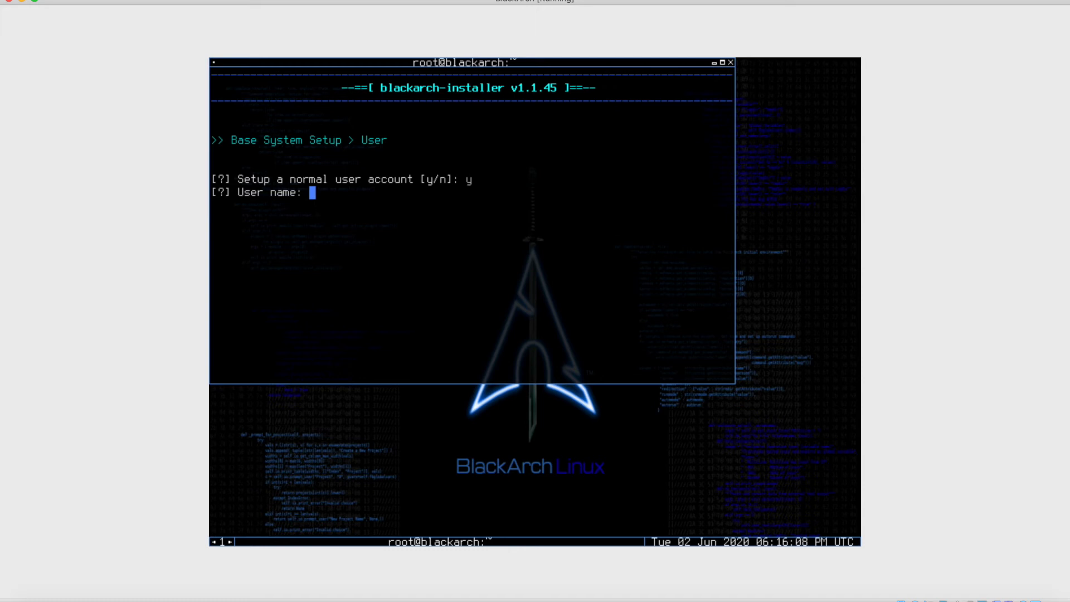
text(use)
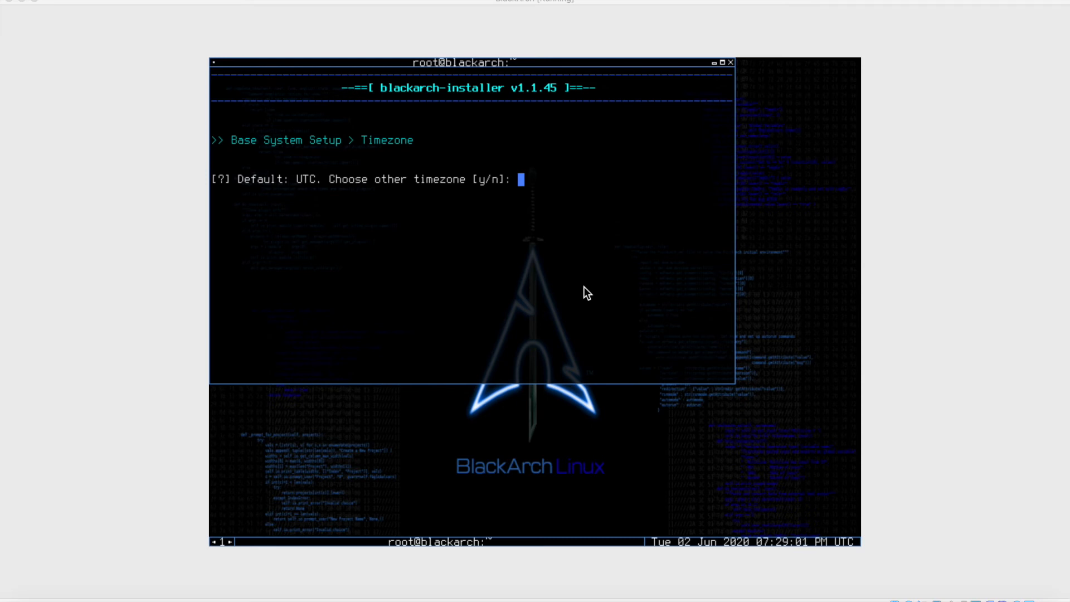
Answer y at the timezone prompt and enter UTC as the Zone/SubZone.
text(y)
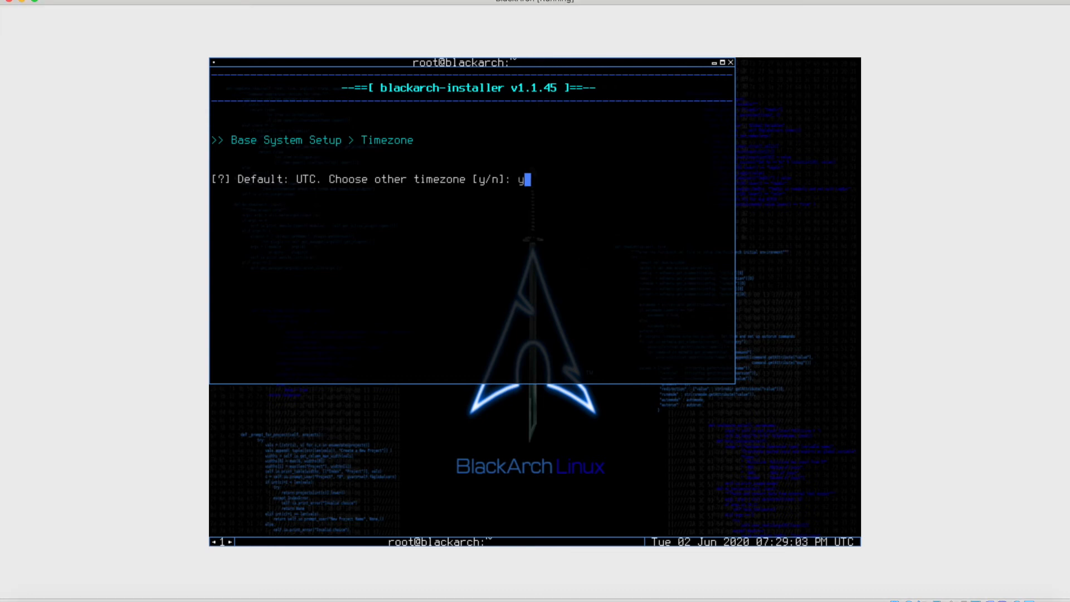
key(Return)
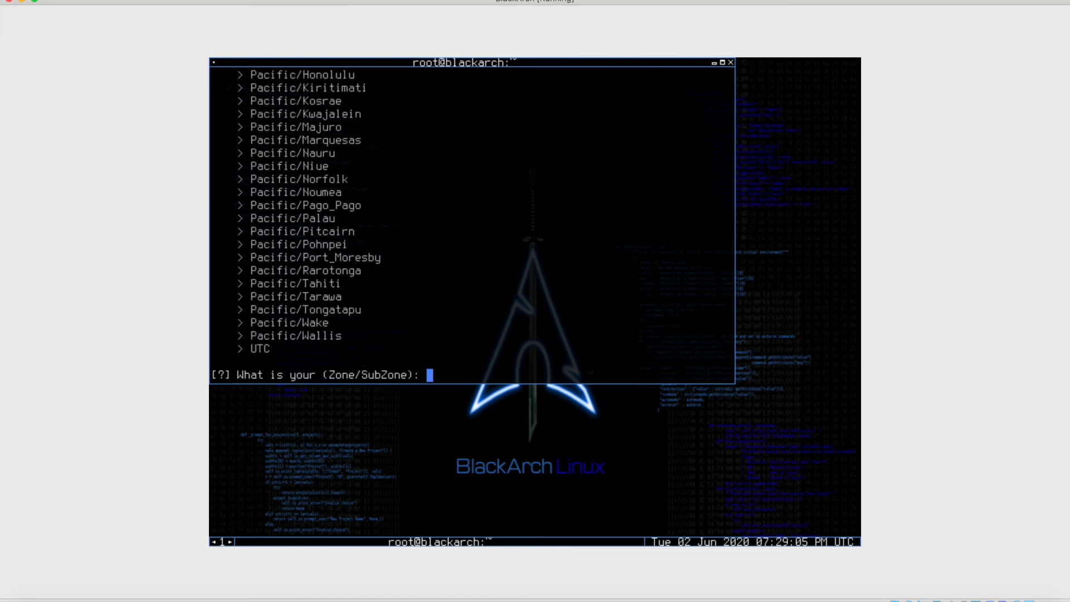
text(UTC)
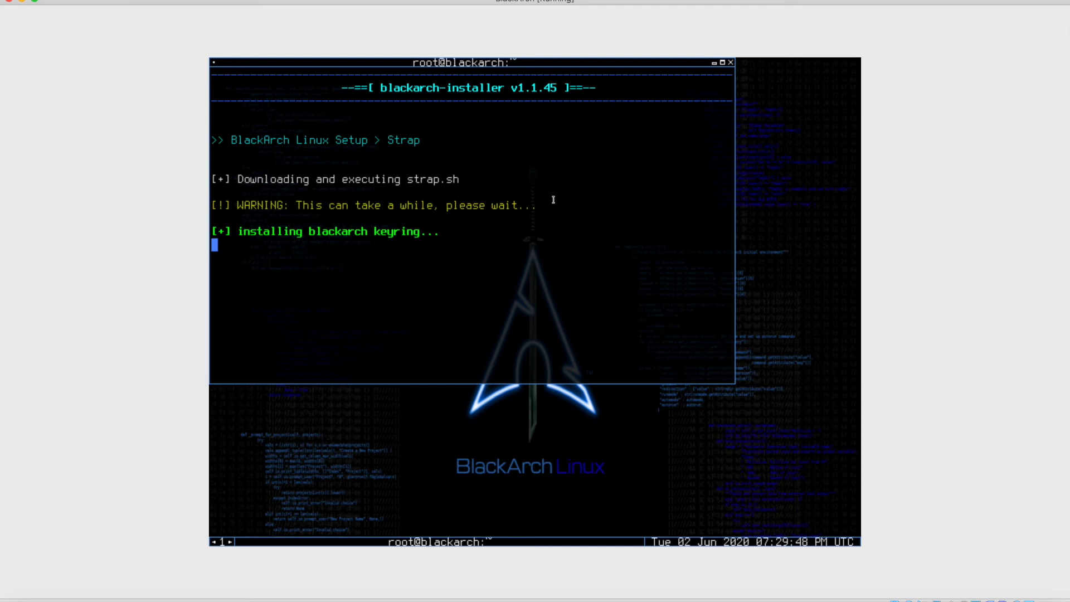
mouse_move(608, 4)
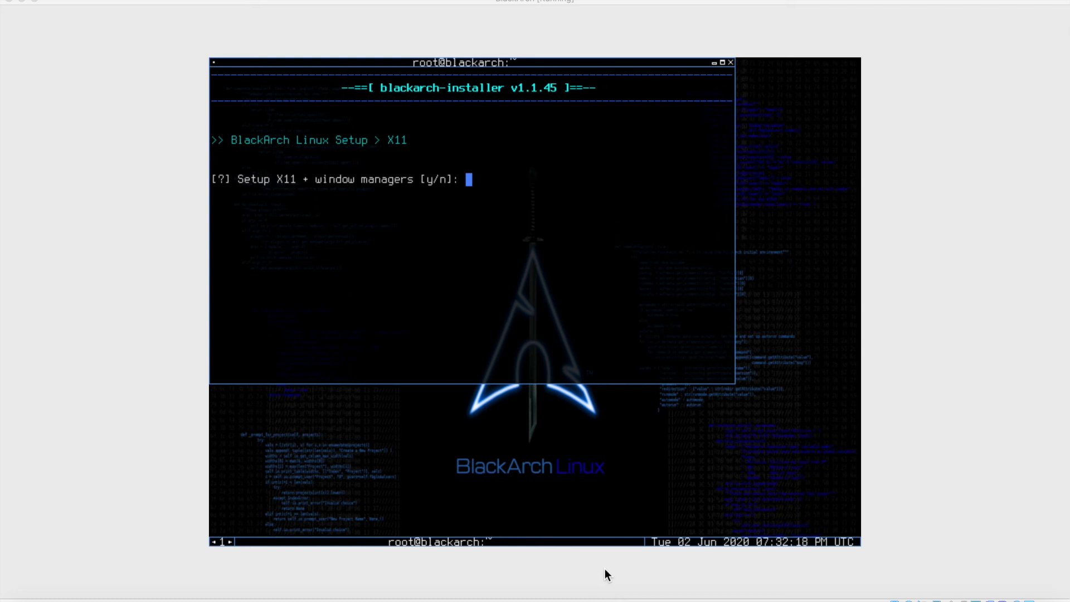
mouse_move(517, 498)
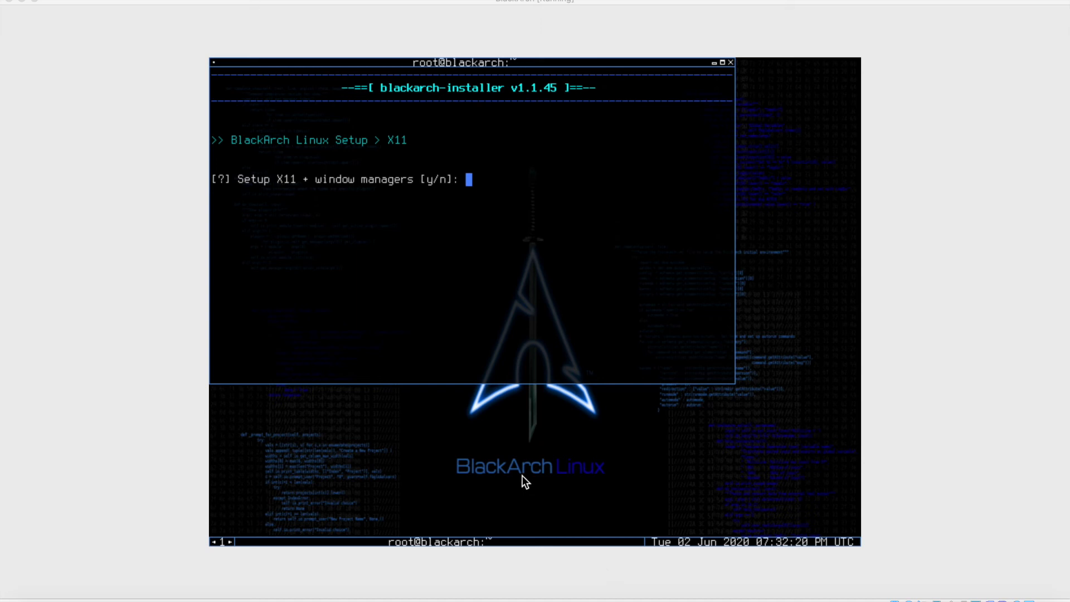
Answer Y to set up X11 and window managers after strap.sh finishes.
text(Y)
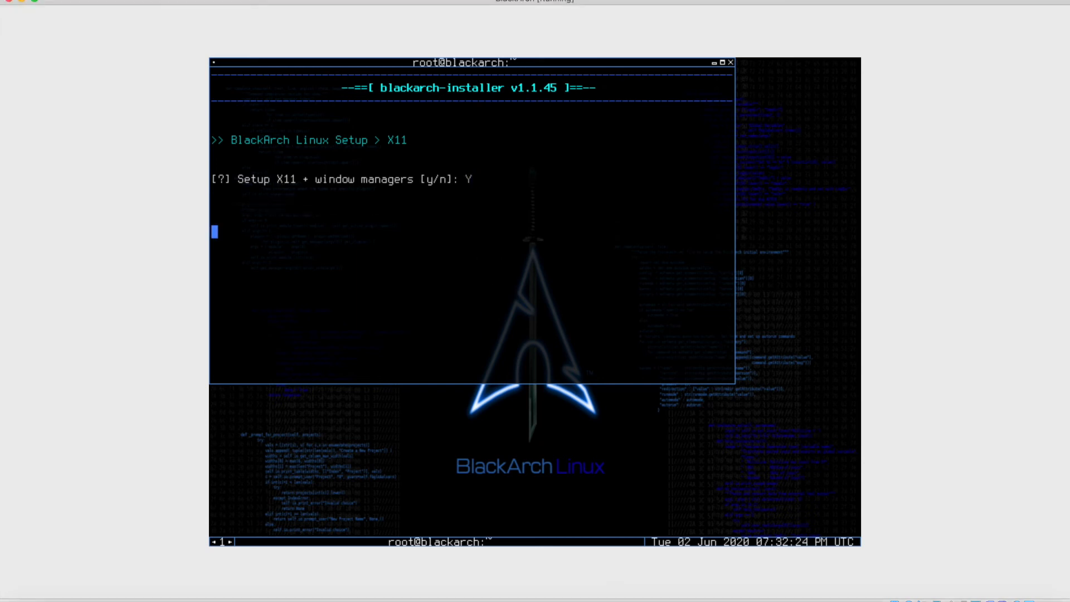
key(Return)
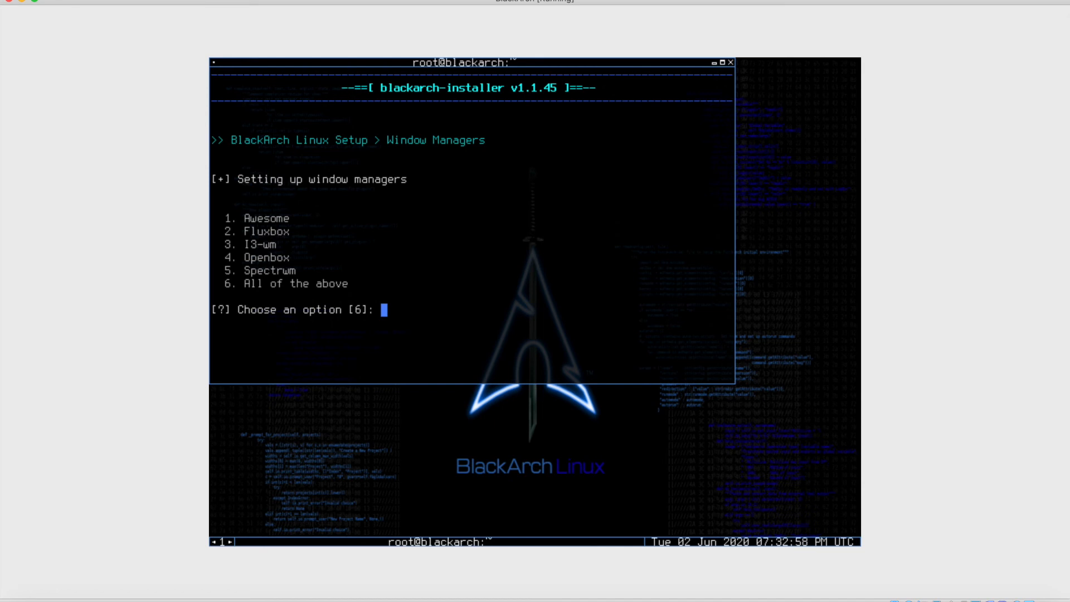
Choose option 6, All of the above, to install every offered window manager.
text(6)
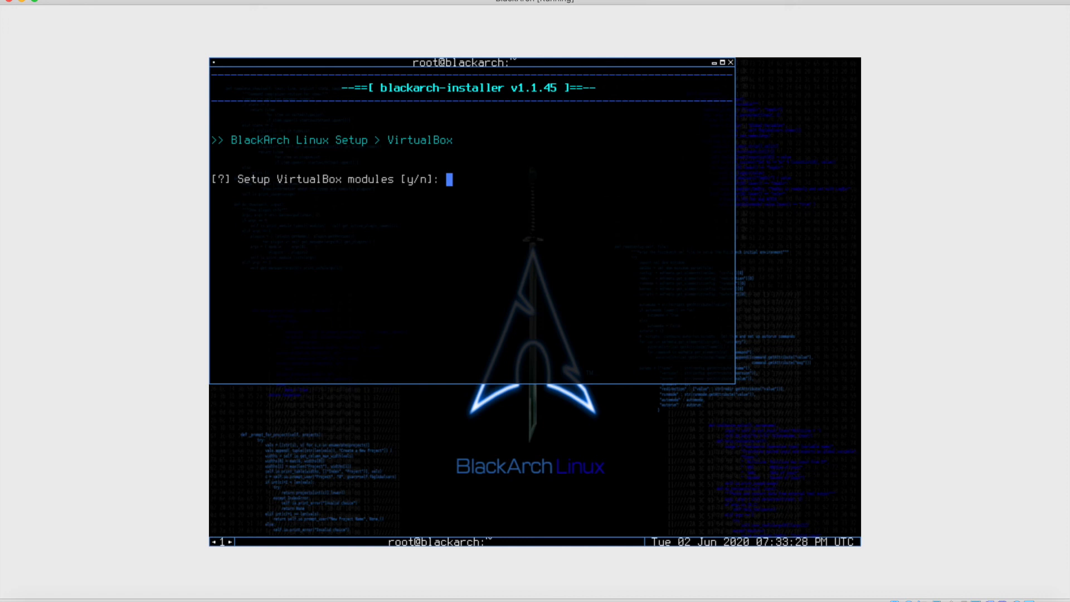
Answer y to set up the VirtualBox modules, then correct the VMware modules answer to n.
text(y)
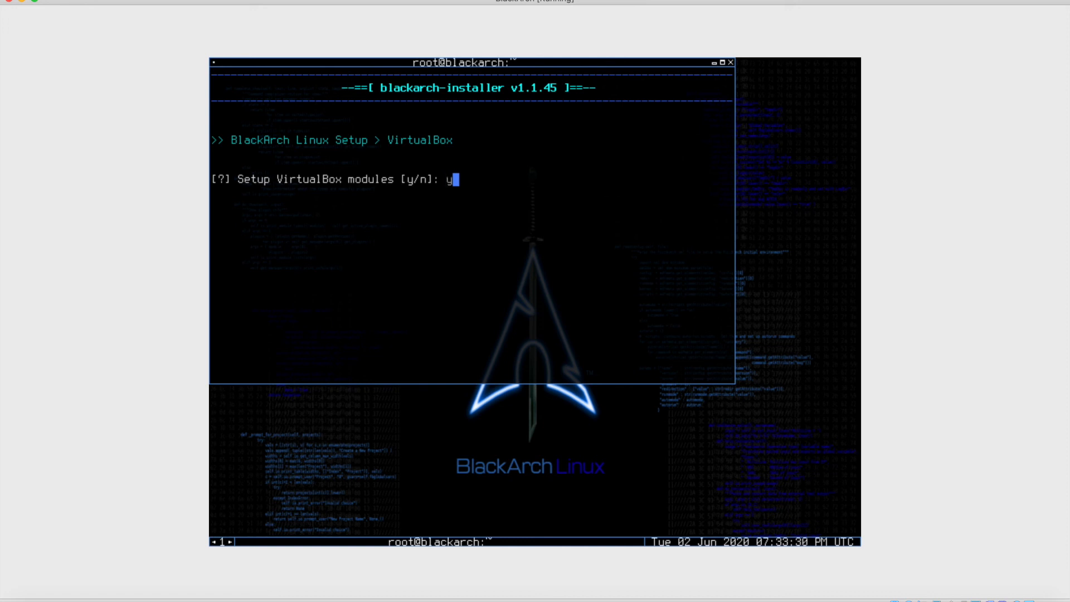
key(Return)
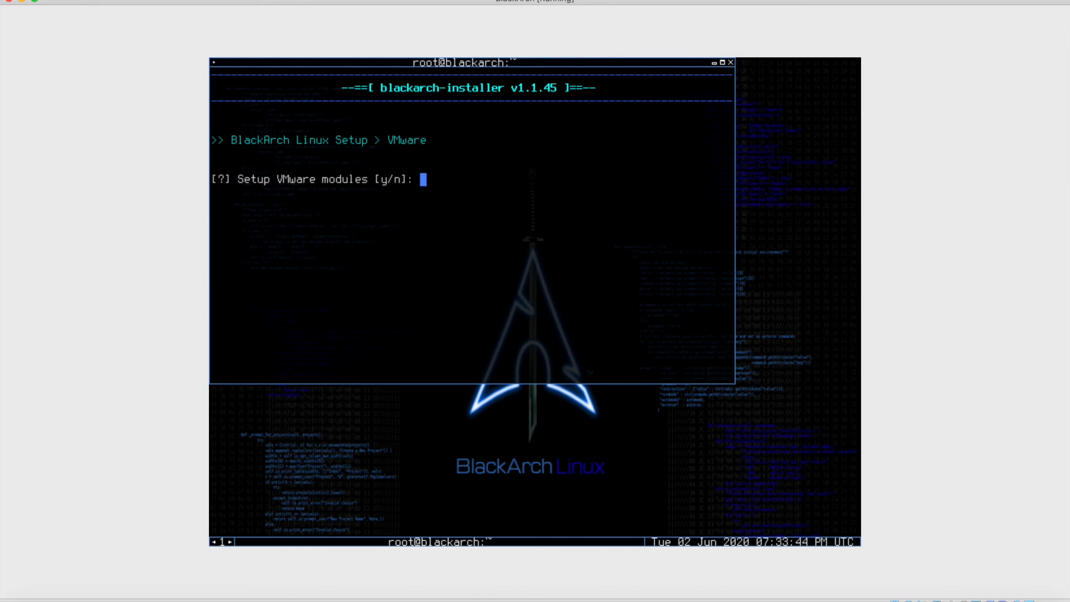
text(y)
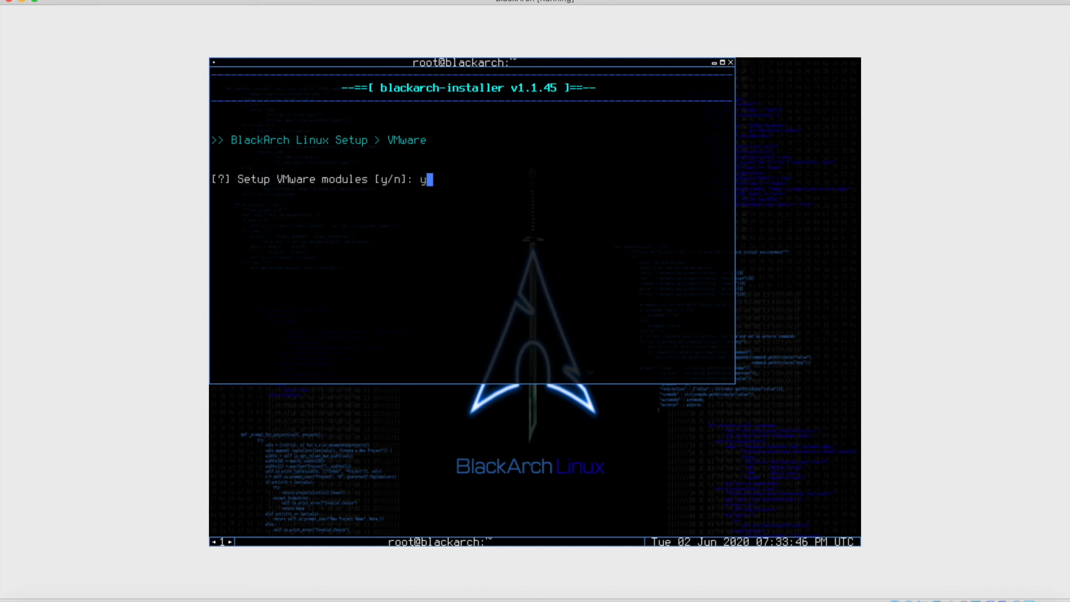
key(BackSpace)
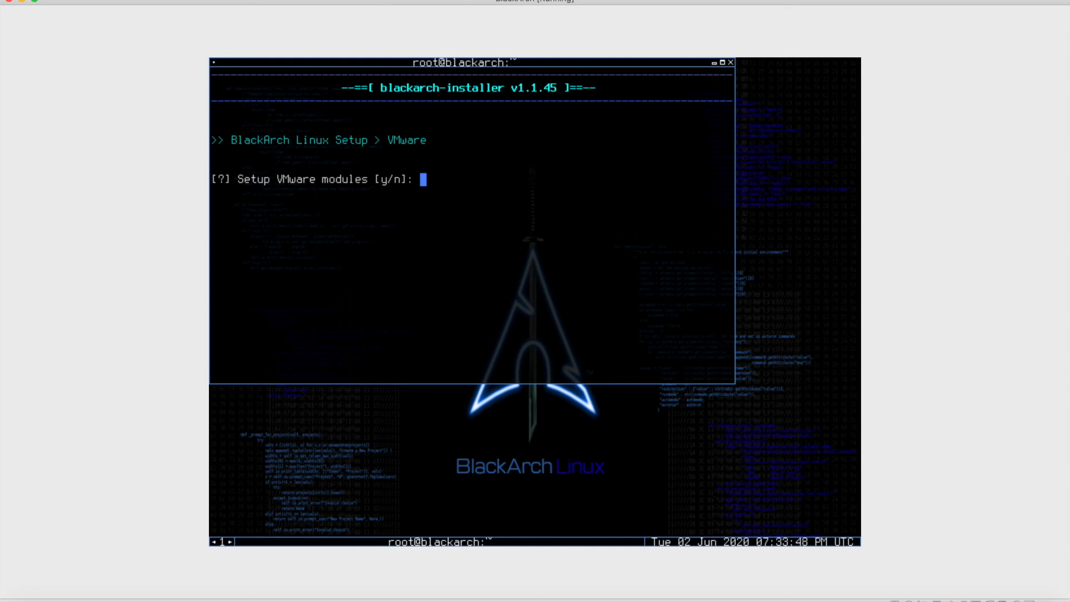
text(n)
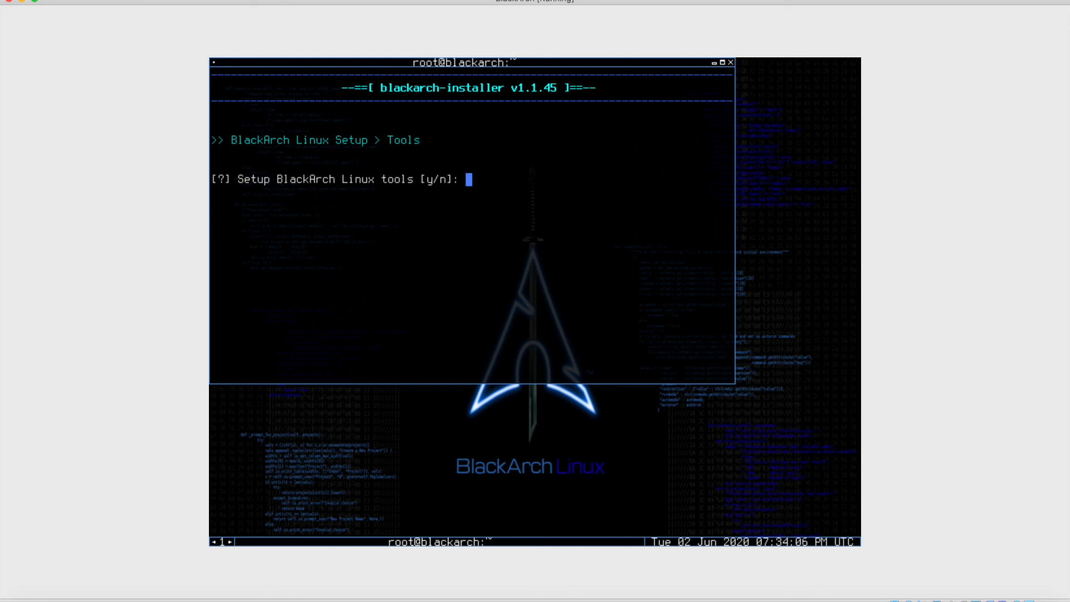
Answer y to set up BlackArch Linux tools and accept the default OpenCL driver provider.
text(y)
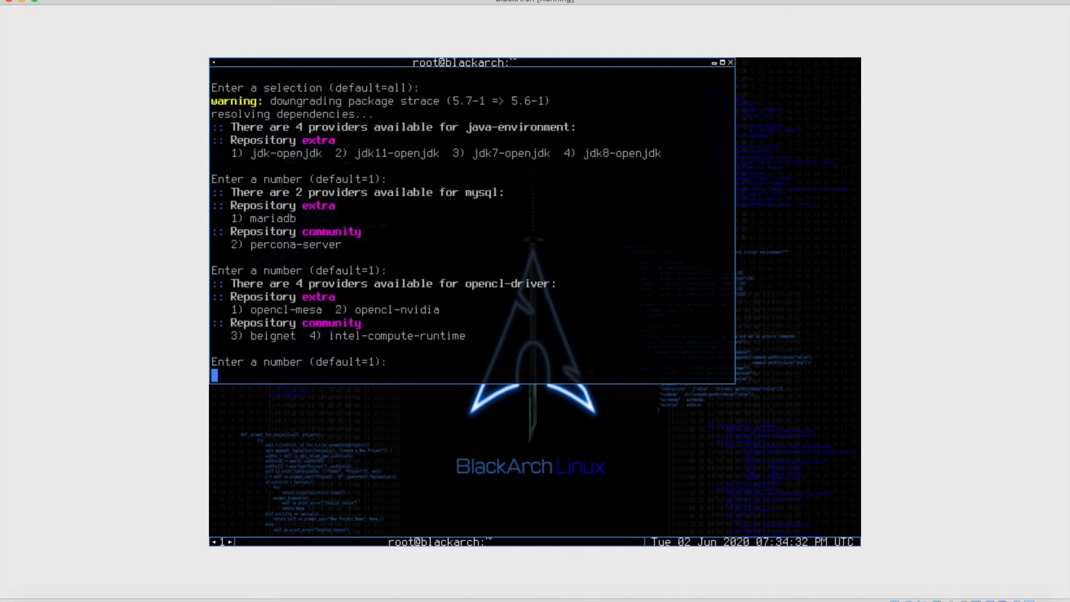
key(Return)
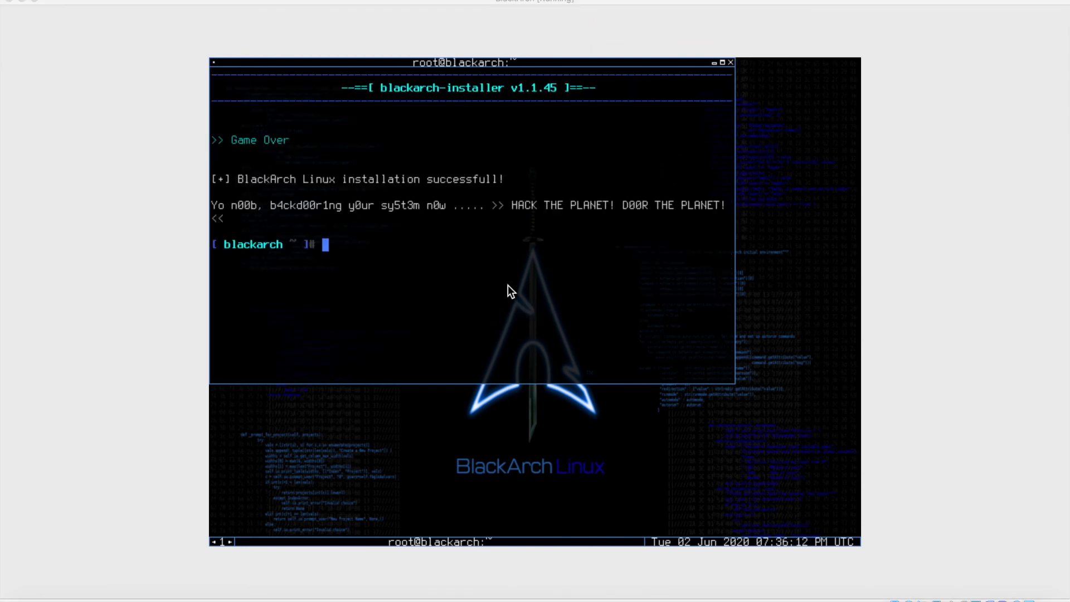
mouse_move(463, 295)
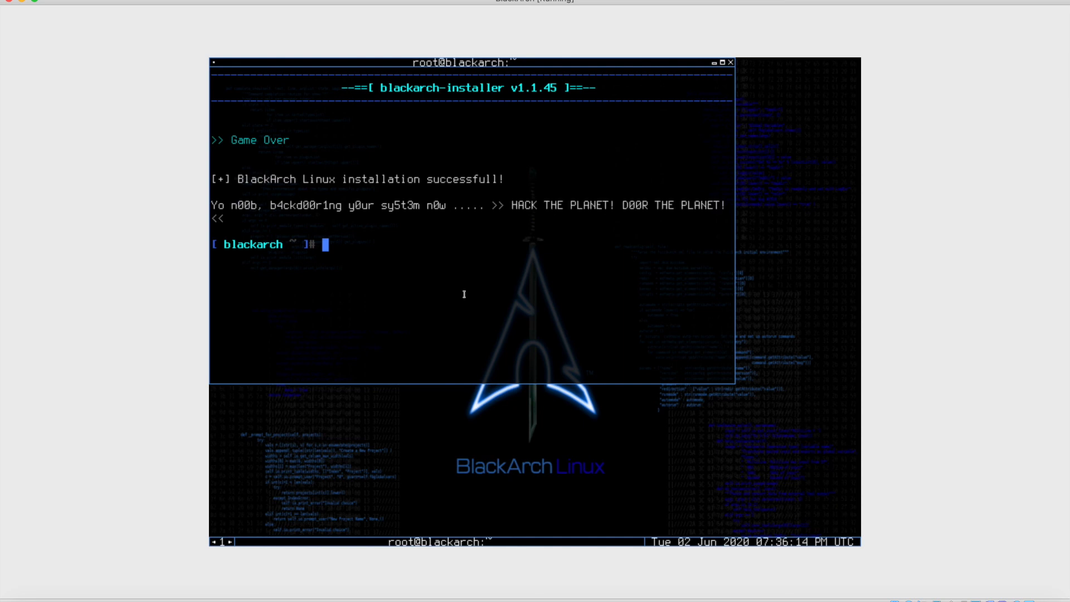
mouse_move(682, 108)
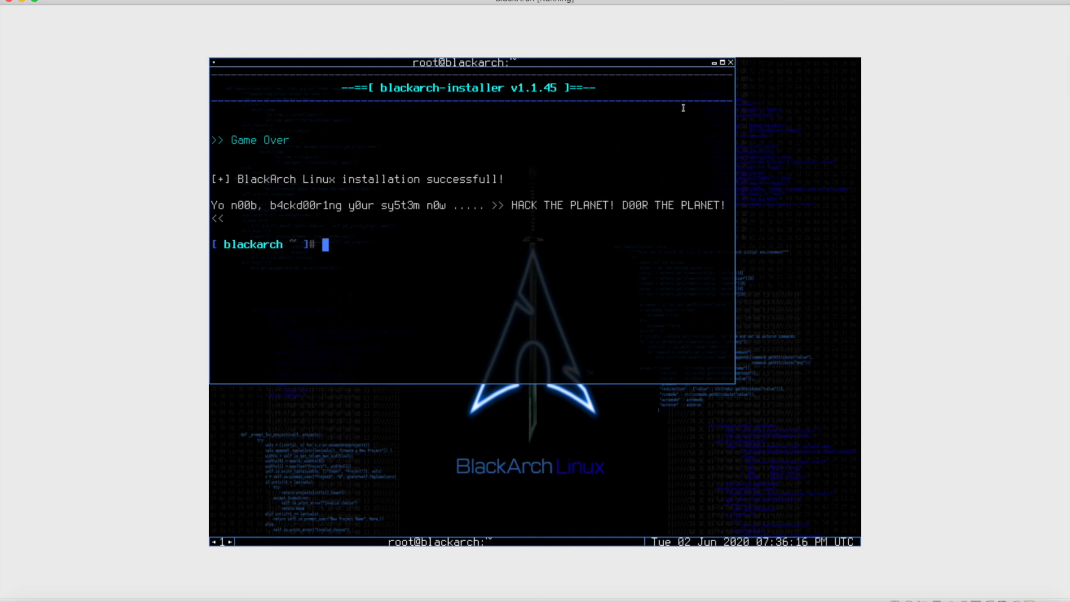
mouse_move(589, 139)
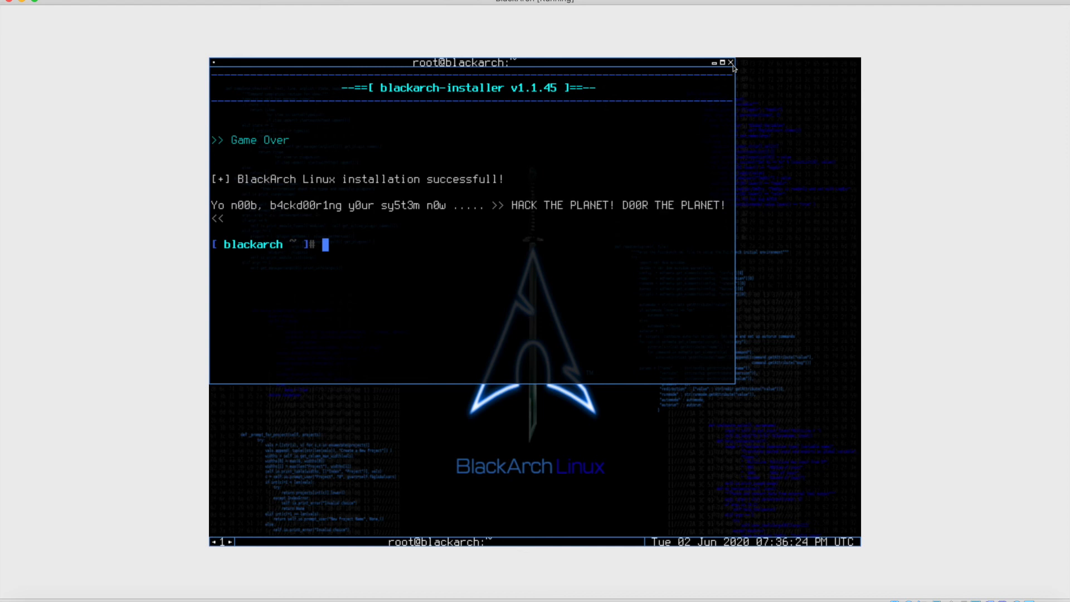
Close the installer terminal window, leaving the BlackArch live desktop visible.
click(729, 62)
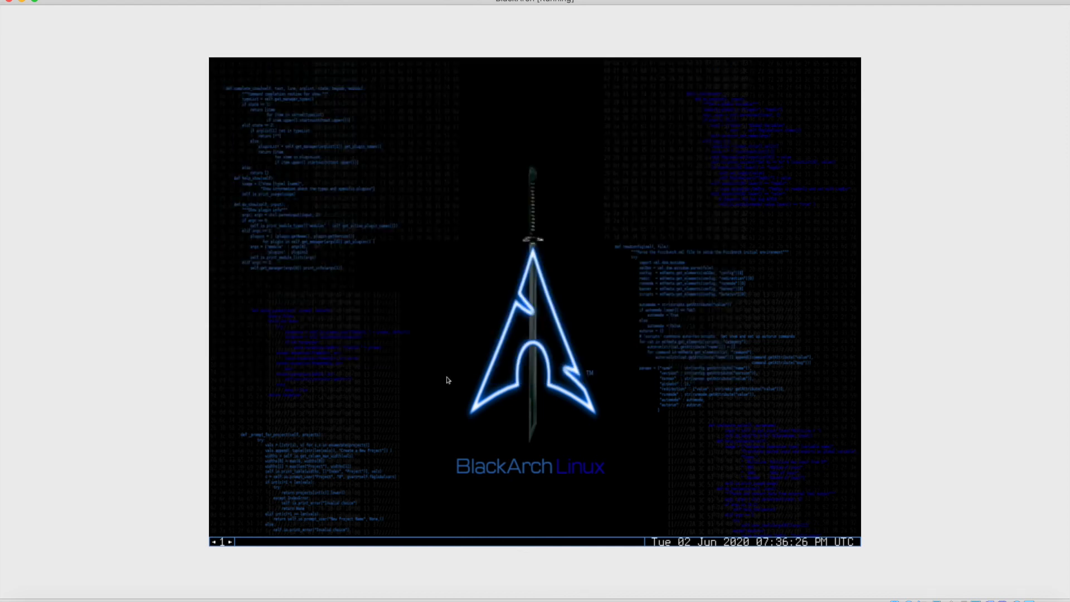
mouse_move(530, 337)
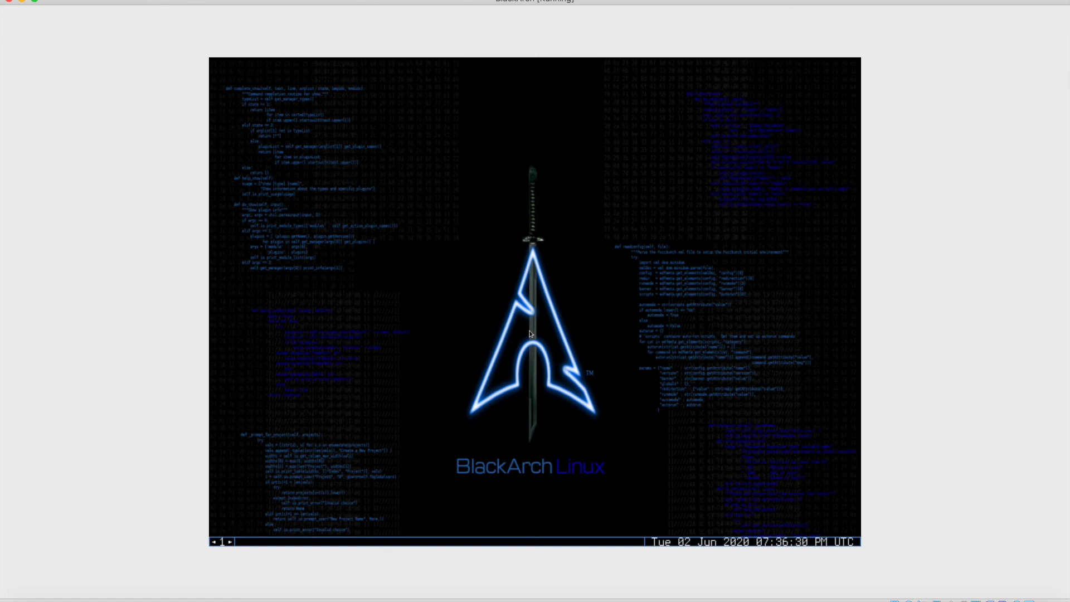
mouse_move(452, 332)
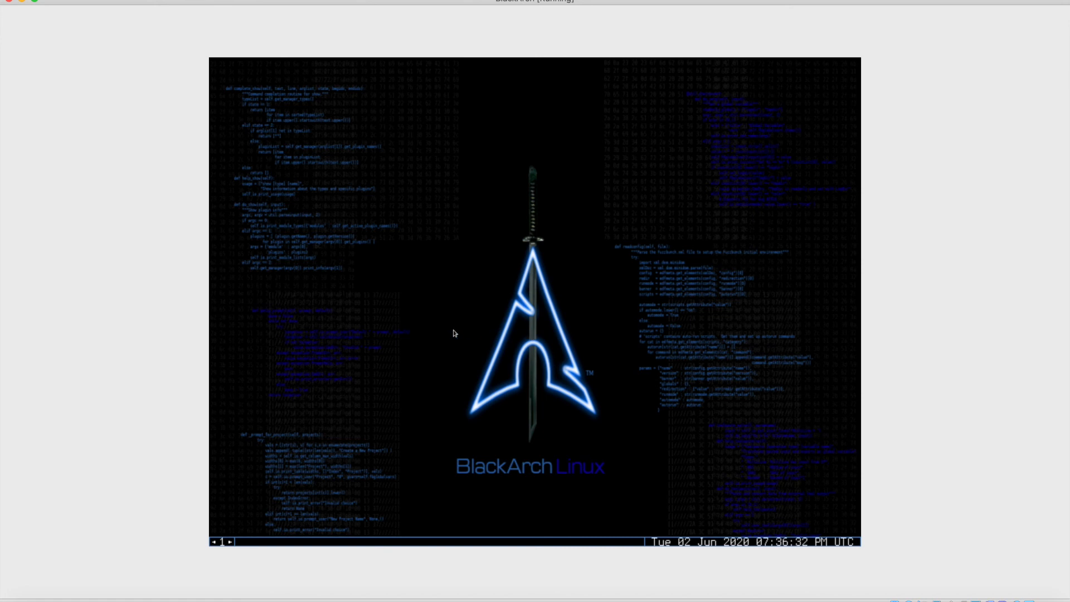
mouse_move(404, 299)
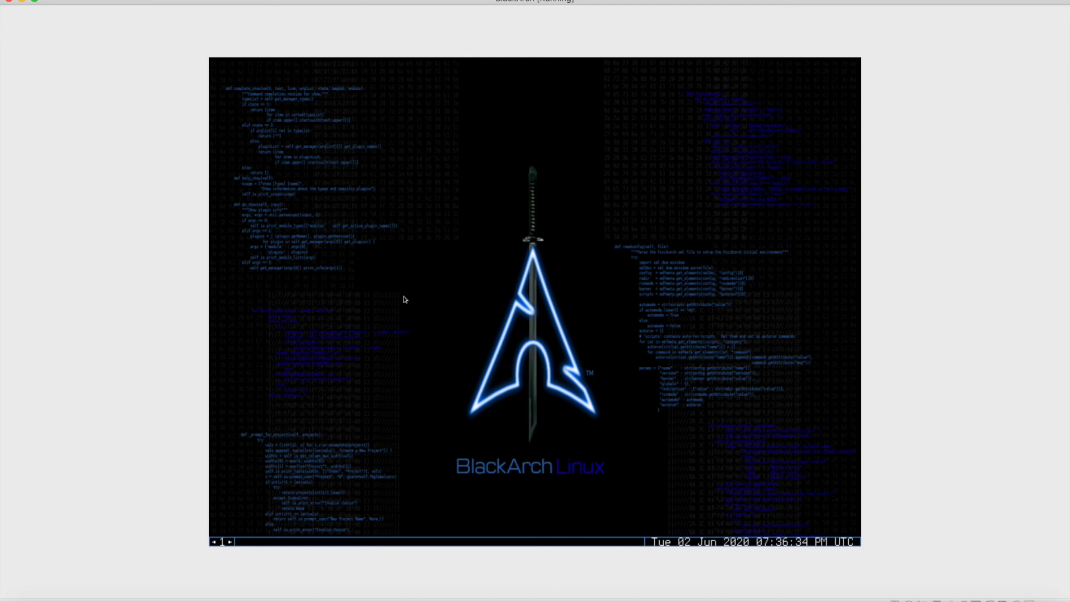
mouse_move(674, 349)
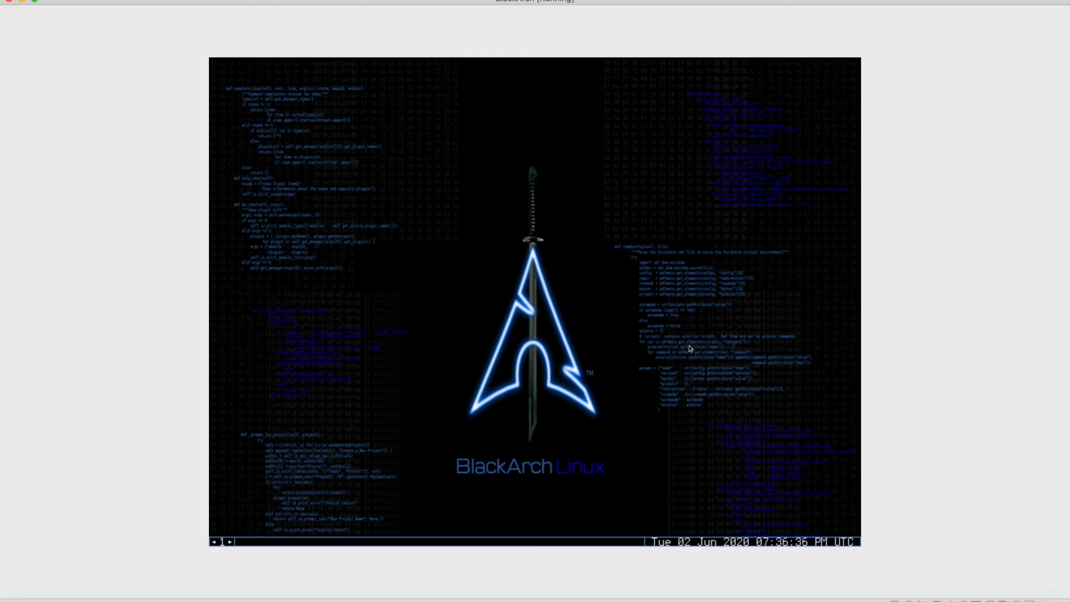